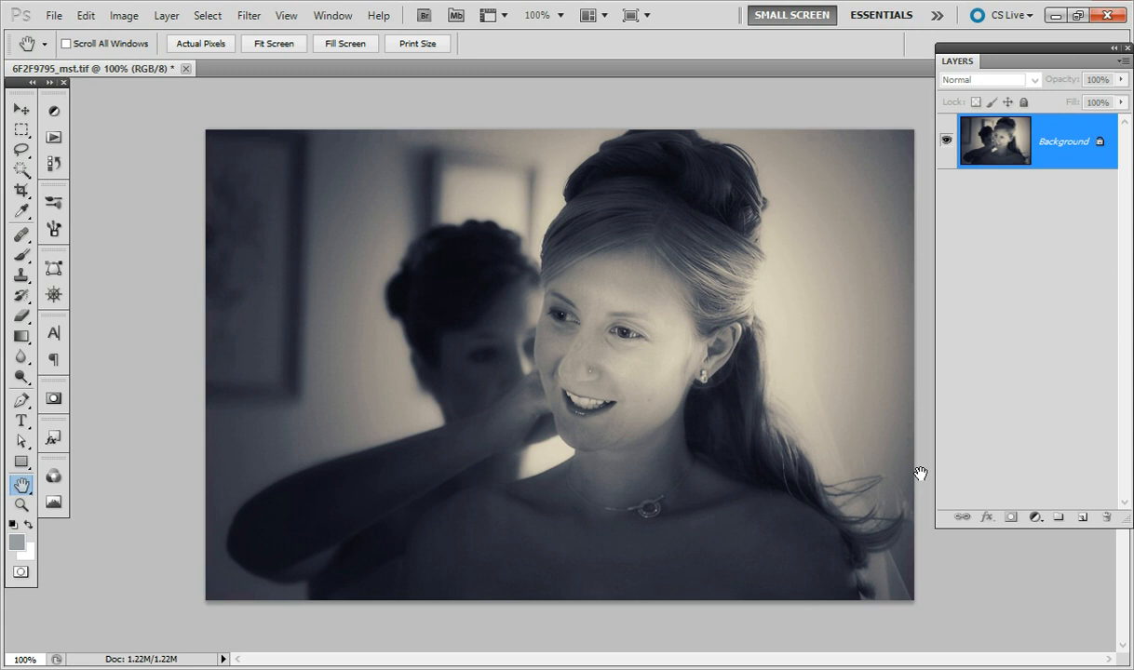
pyautogui.moveTo(931, 470)
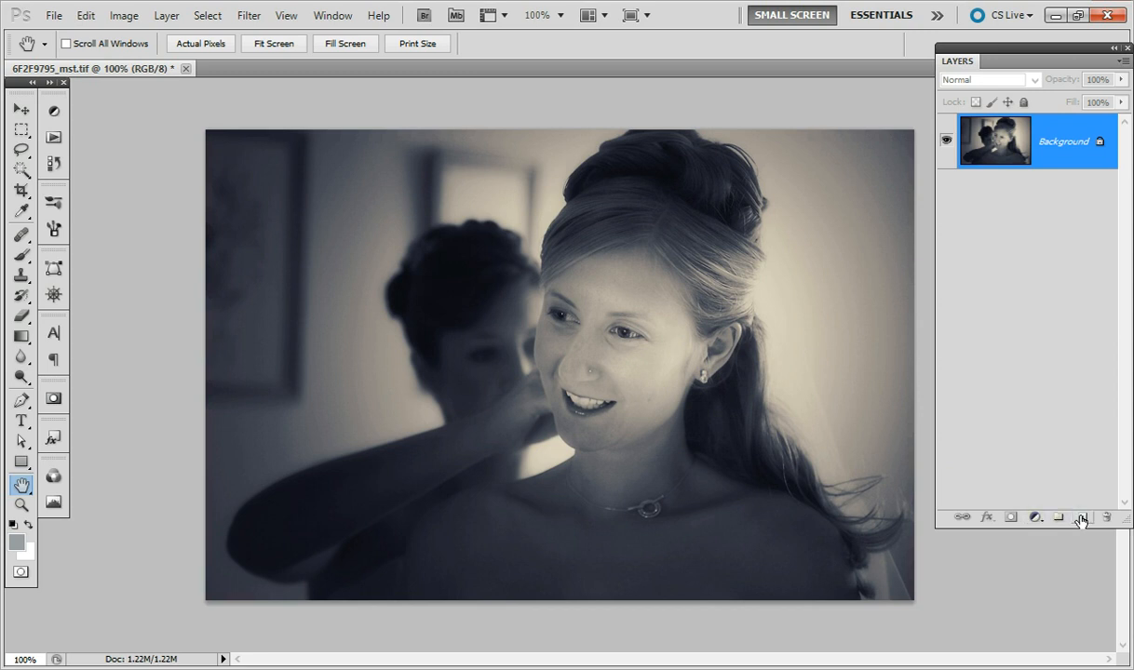
pyautogui.moveTo(1081, 516)
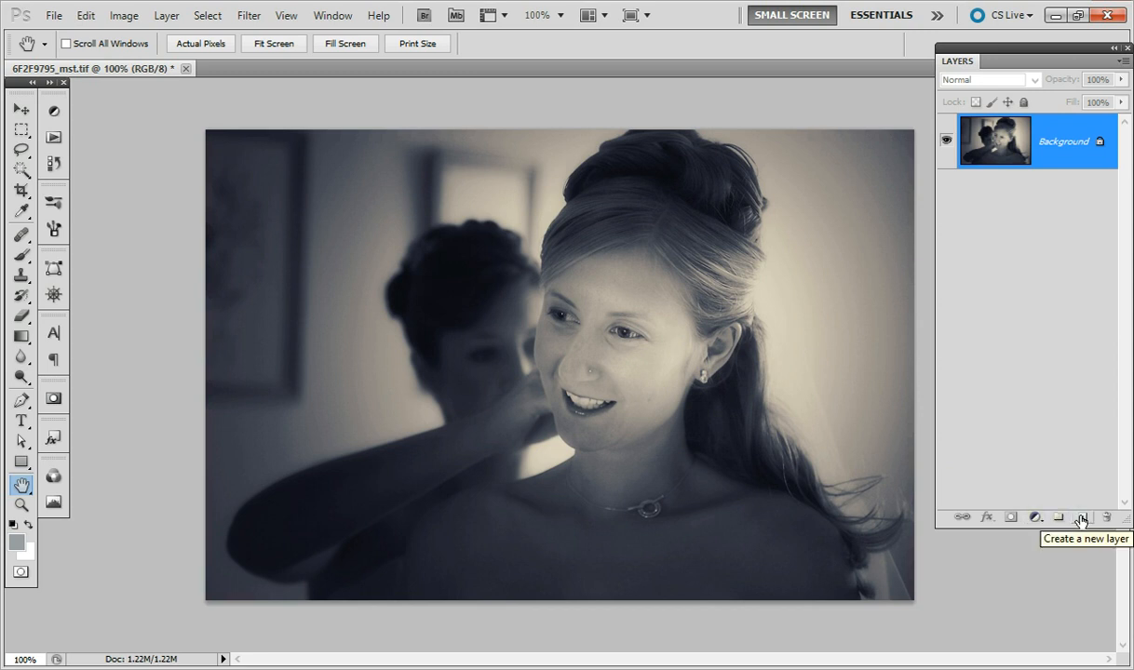
# Add a new layer filled with 50% gray and set its blend mode to Overlay
pyautogui.click(1082, 517)
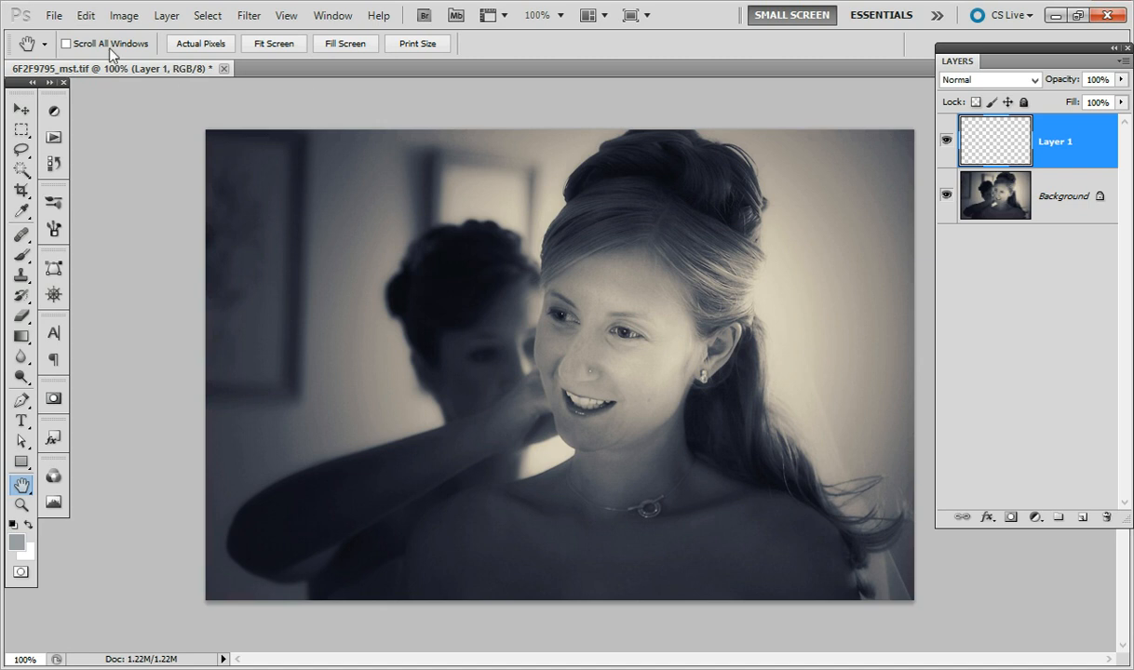
pyautogui.click(84, 14)
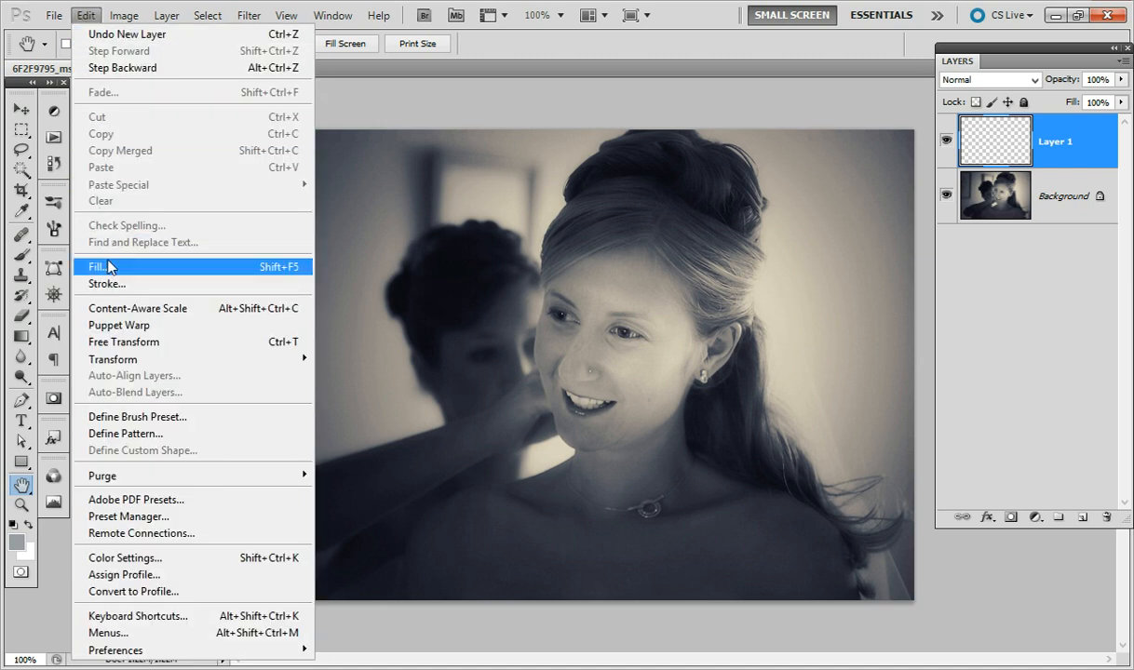
pyautogui.click(96, 267)
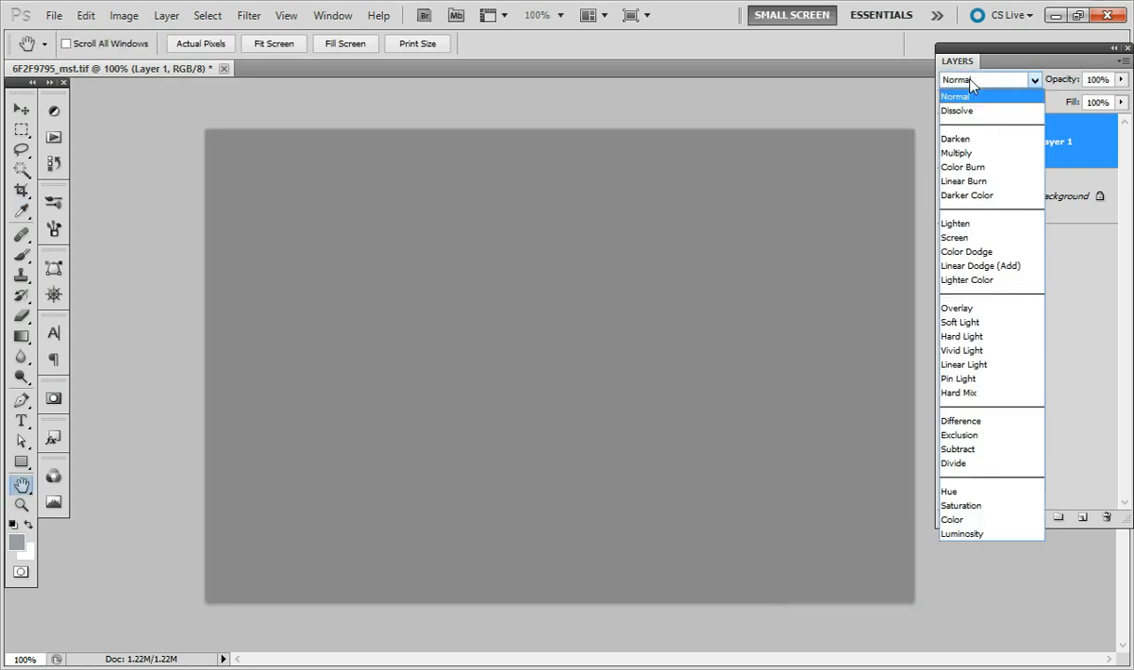
pyautogui.moveTo(956, 308)
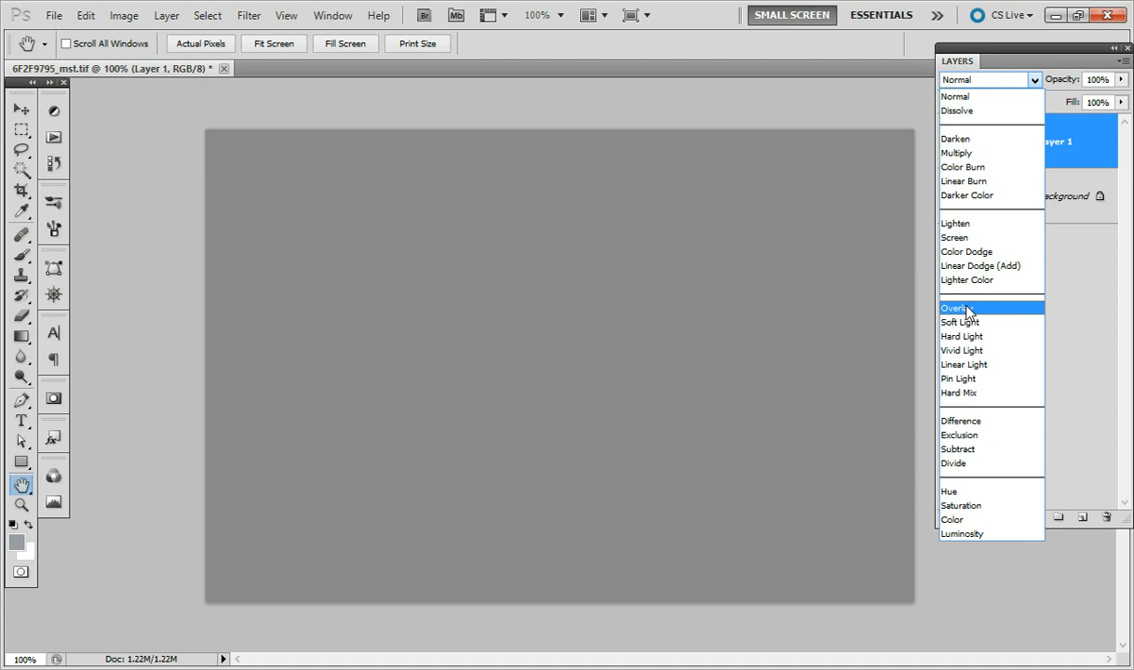
pyautogui.click(954, 308)
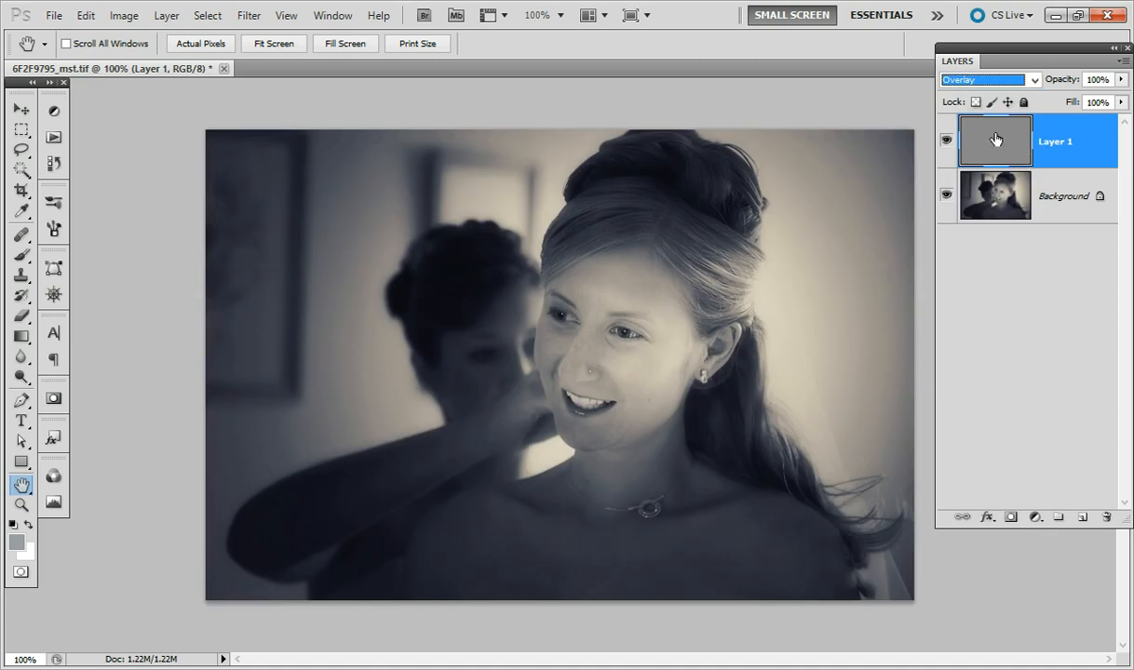
# Apply monochromatic Gaussian Add Noise at amount 8 to the gray Overlay layer
pyautogui.click(249, 15)
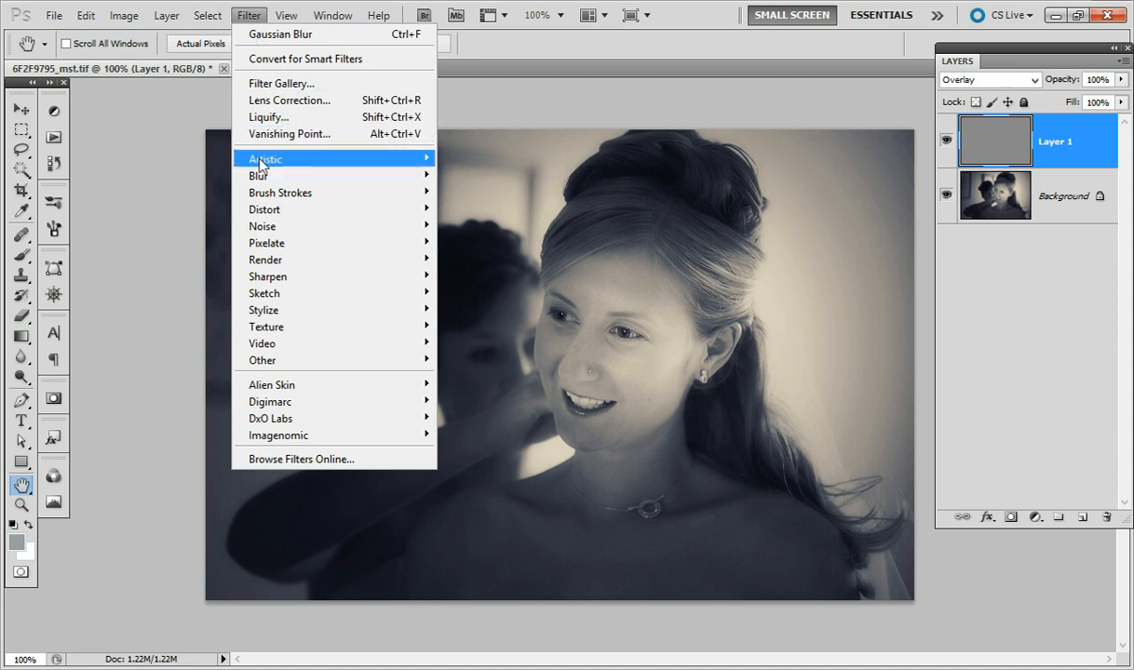
pyautogui.click(262, 226)
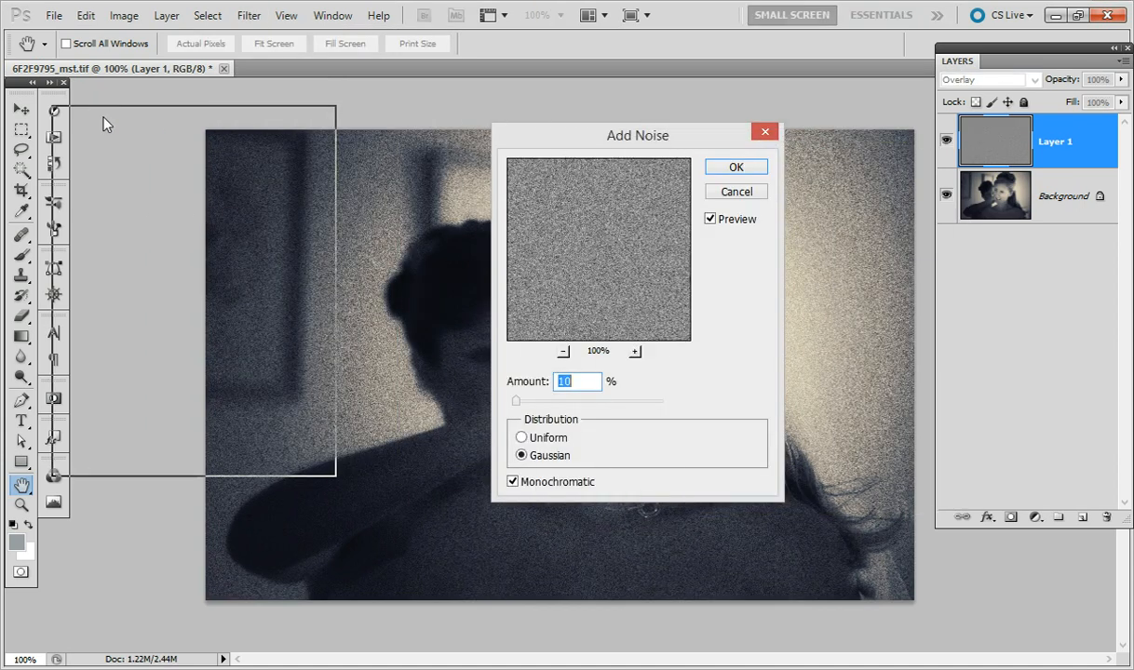
pyautogui.moveTo(638, 135); pyautogui.dragTo(166, 113)
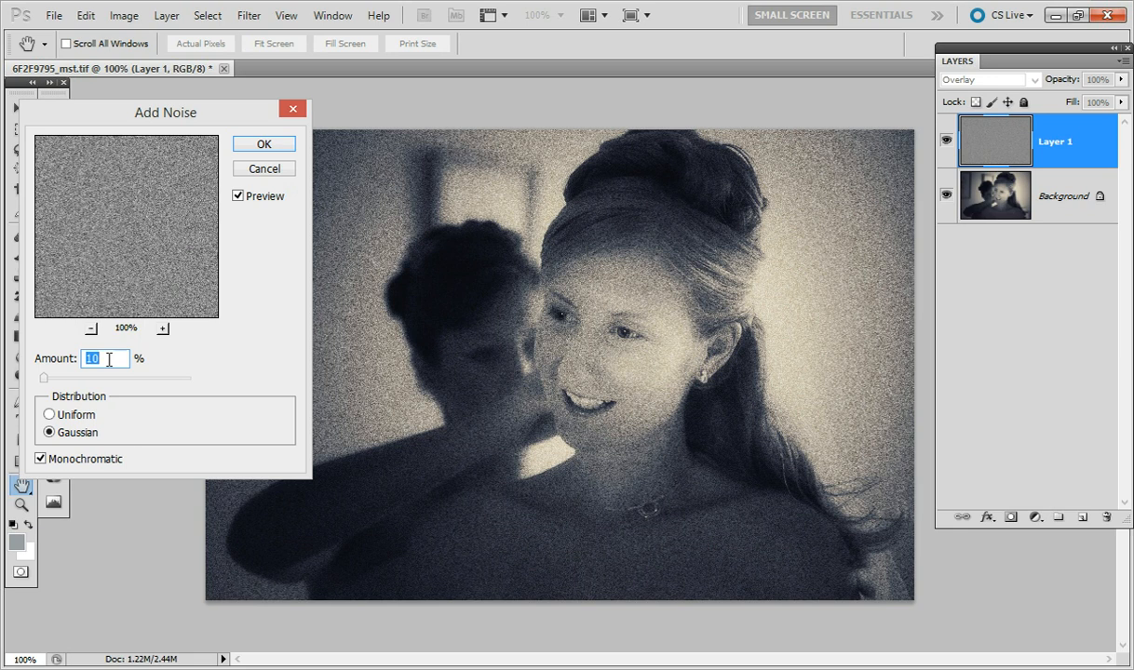
pyautogui.write('8')
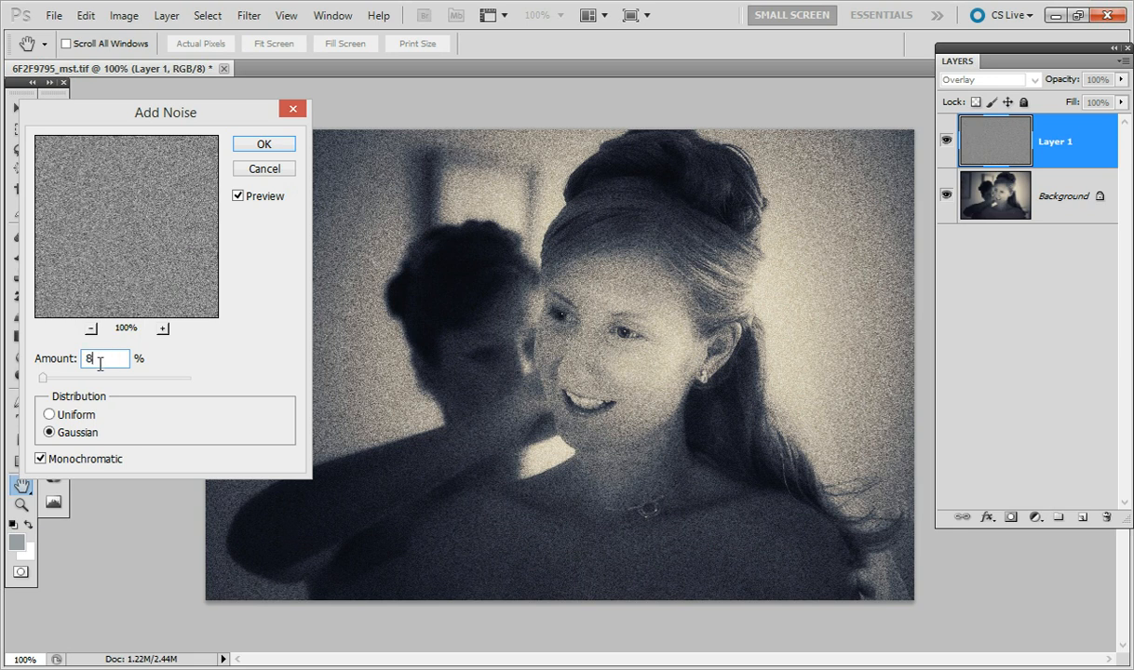
pyautogui.click(49, 432)
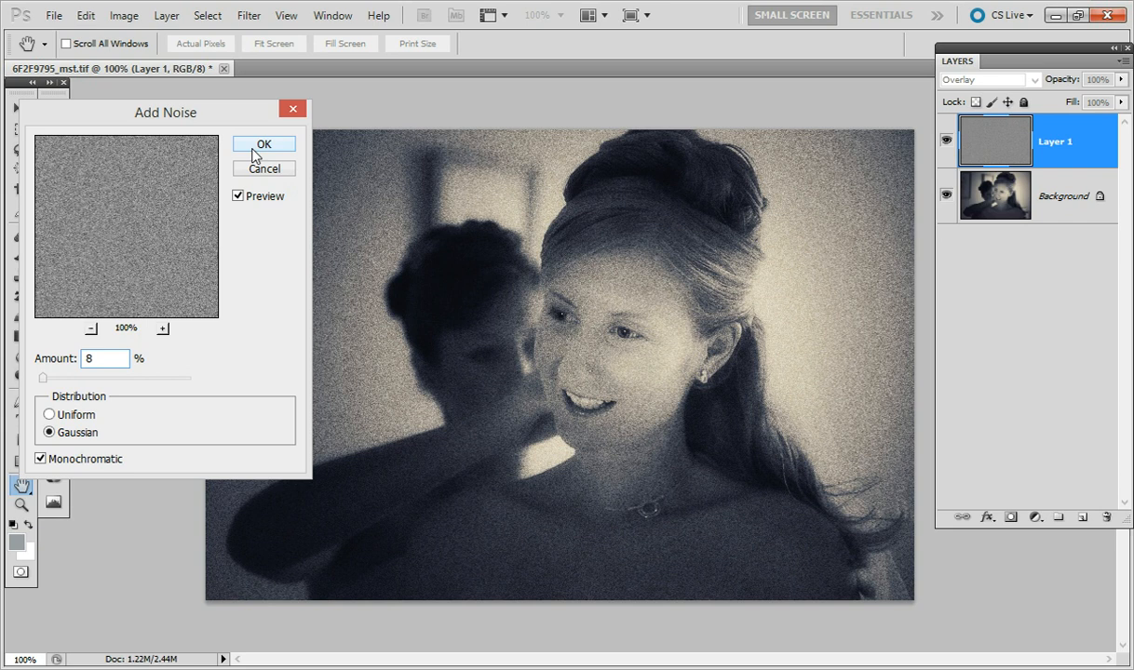
pyautogui.click(264, 145)
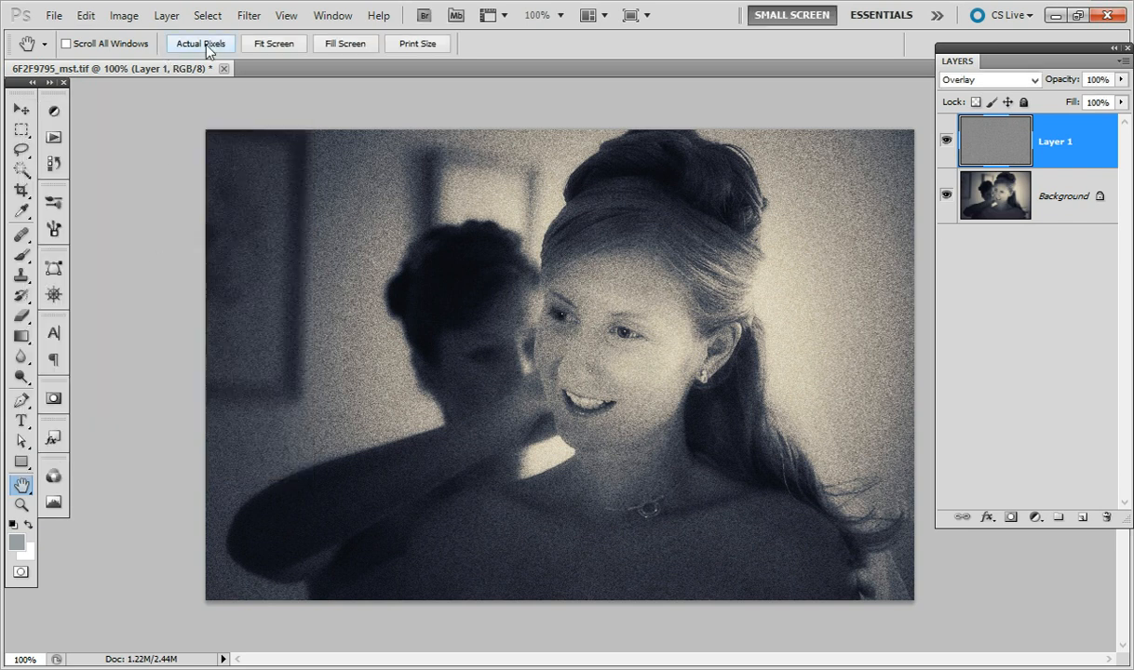
# Soften the noise layer with a 0.5-pixel Gaussian Blur
pyautogui.click(248, 15)
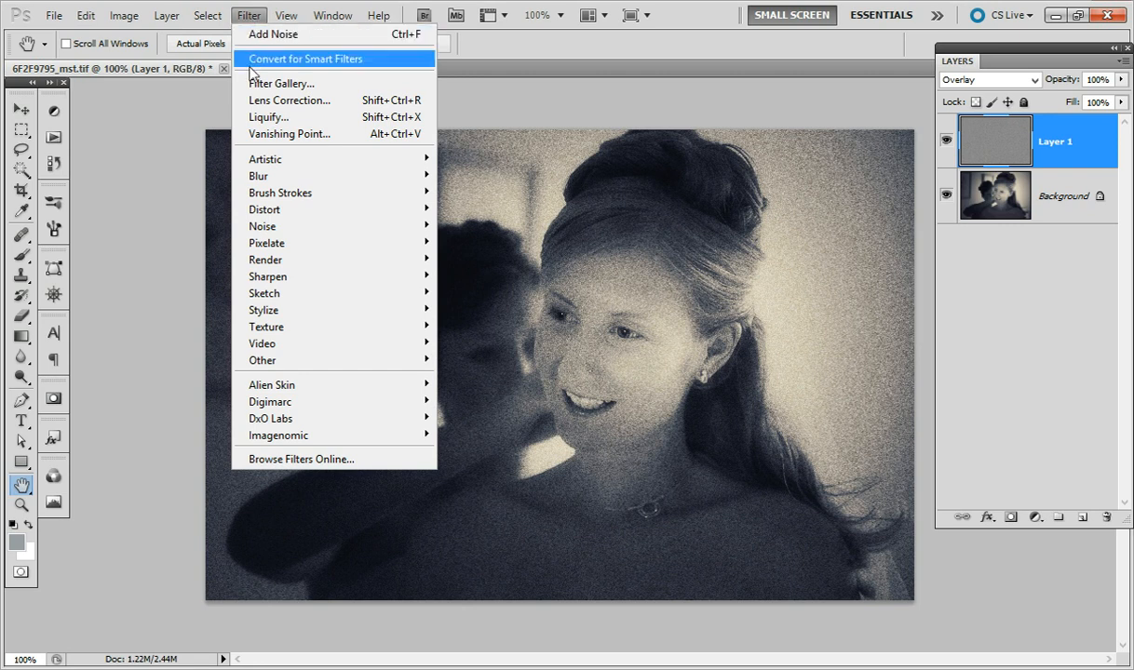
pyautogui.moveTo(258, 175)
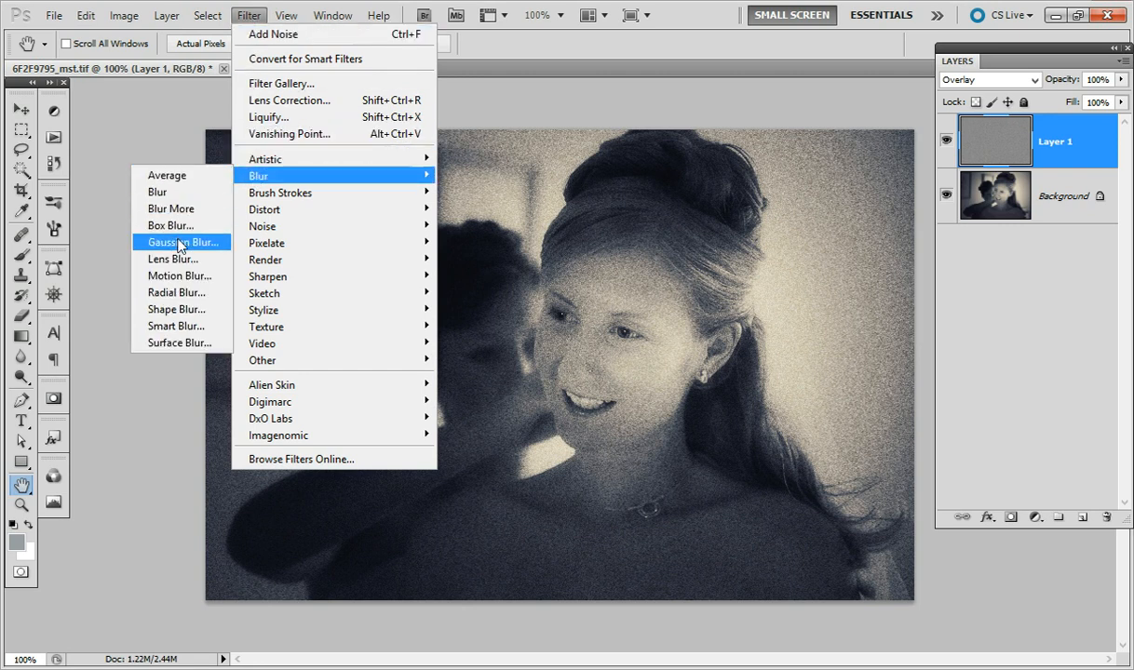
pyautogui.click(184, 242)
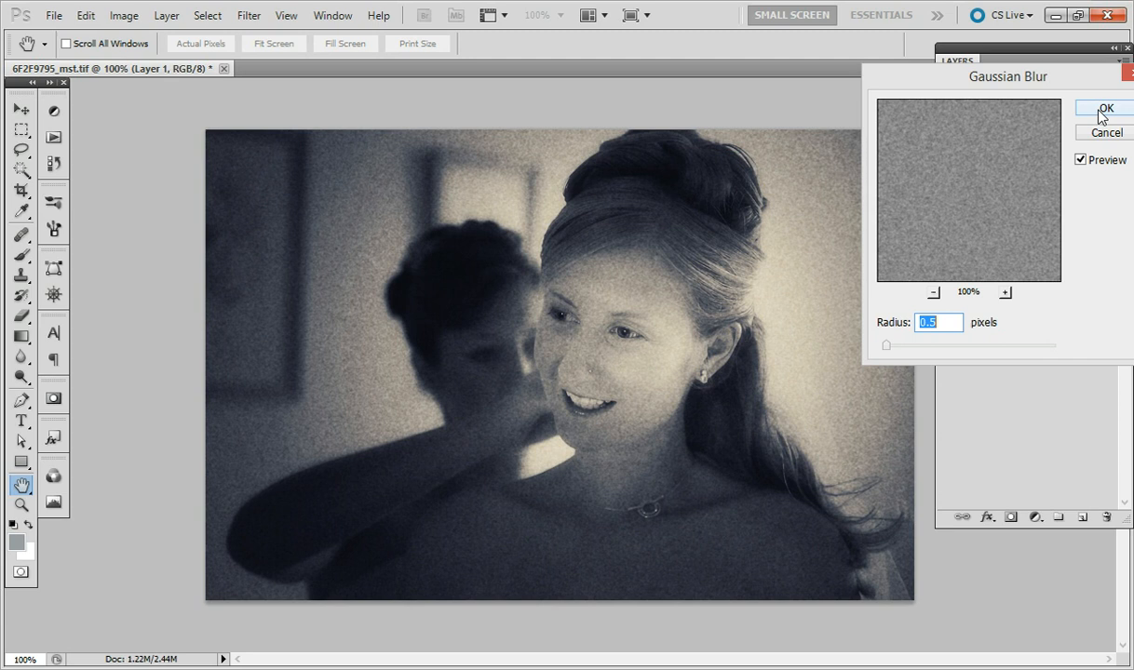
pyautogui.click(1104, 108)
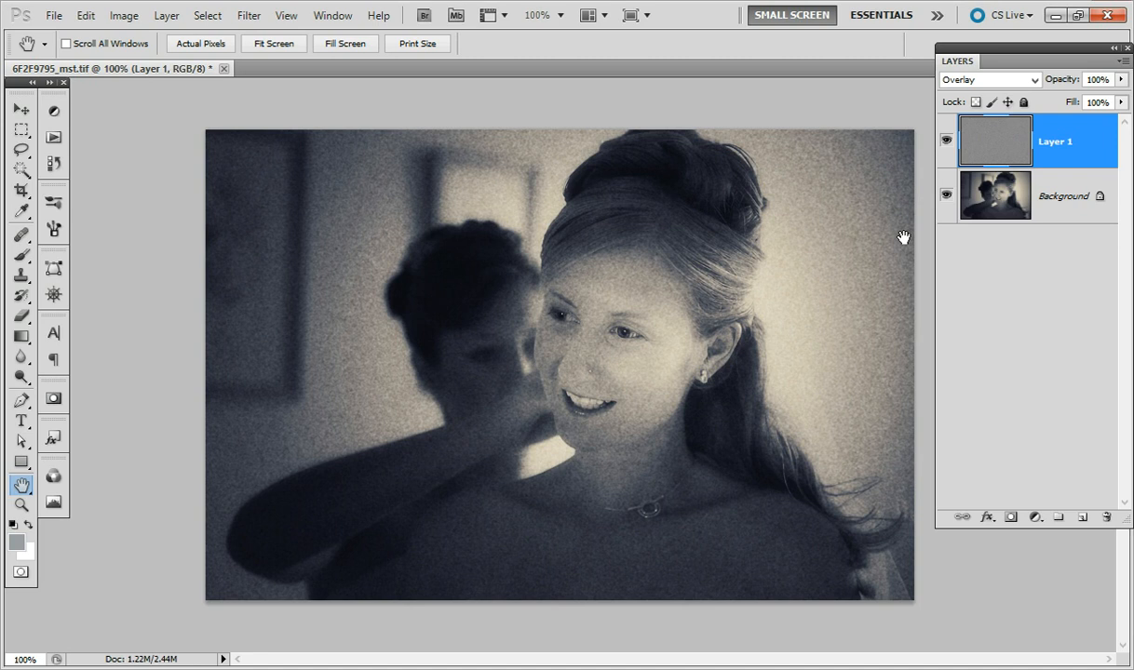
pyautogui.moveTo(968, 242)
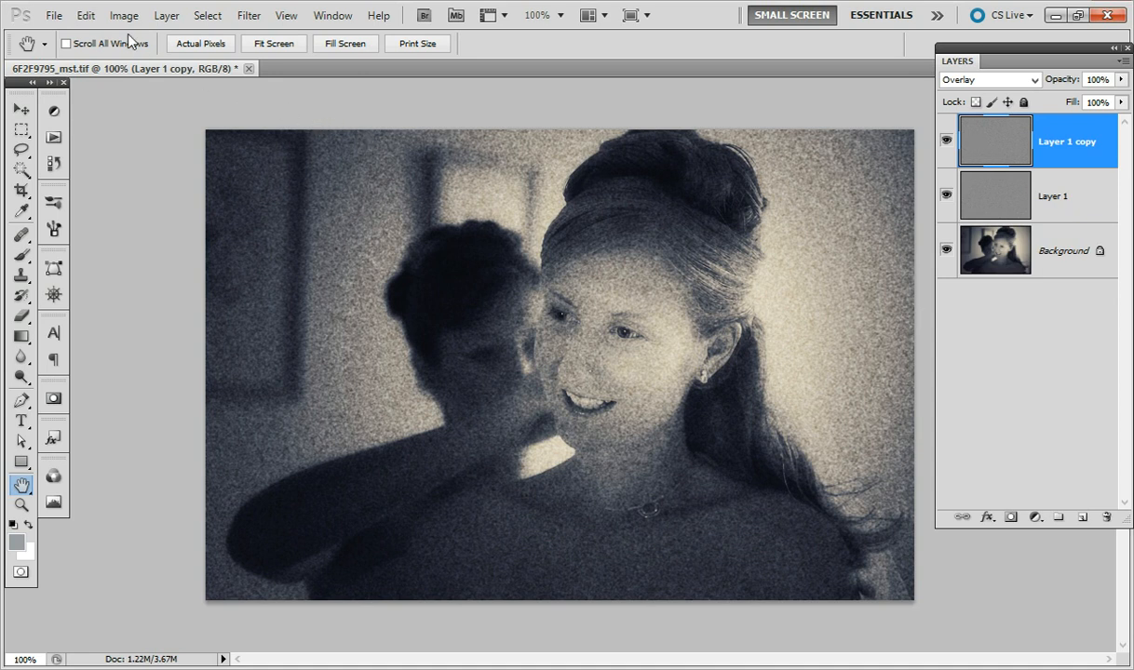
# Scale the duplicated grain layer copy to 200% width with Edit > Transform > Scale
pyautogui.click(85, 15)
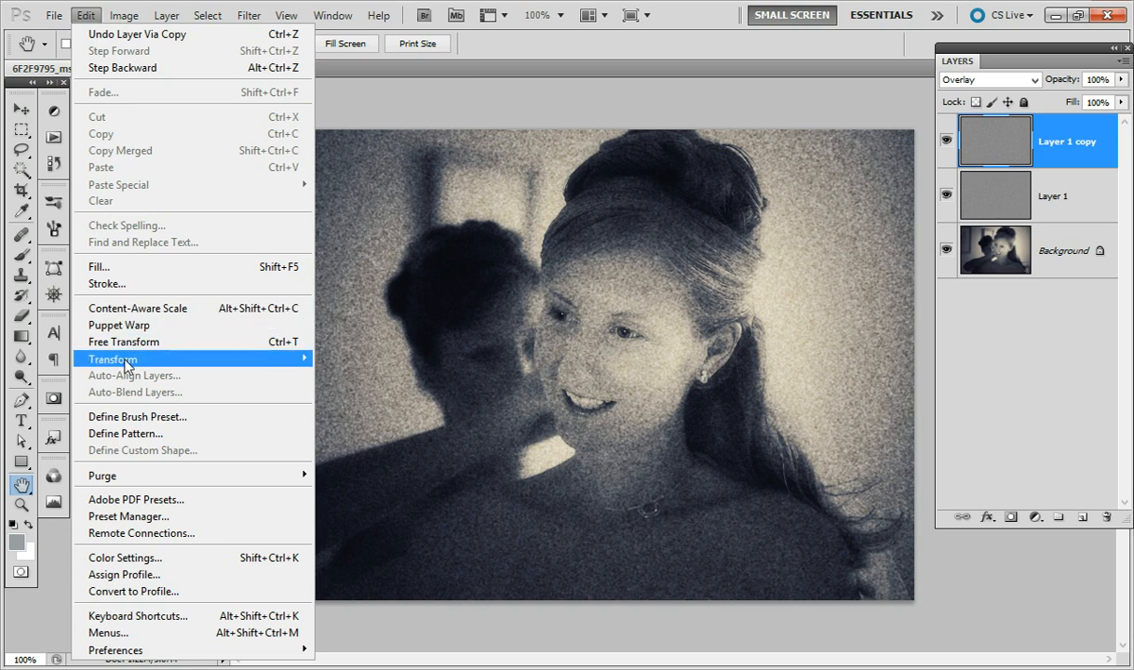
pyautogui.moveTo(111, 360)
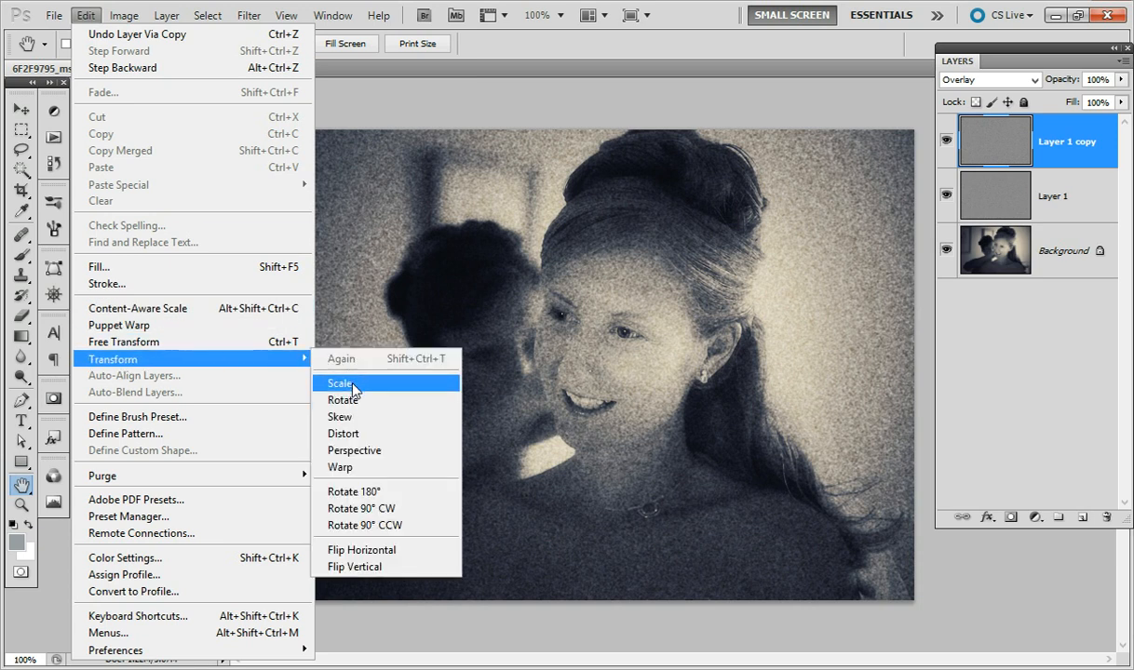
pyautogui.click(340, 383)
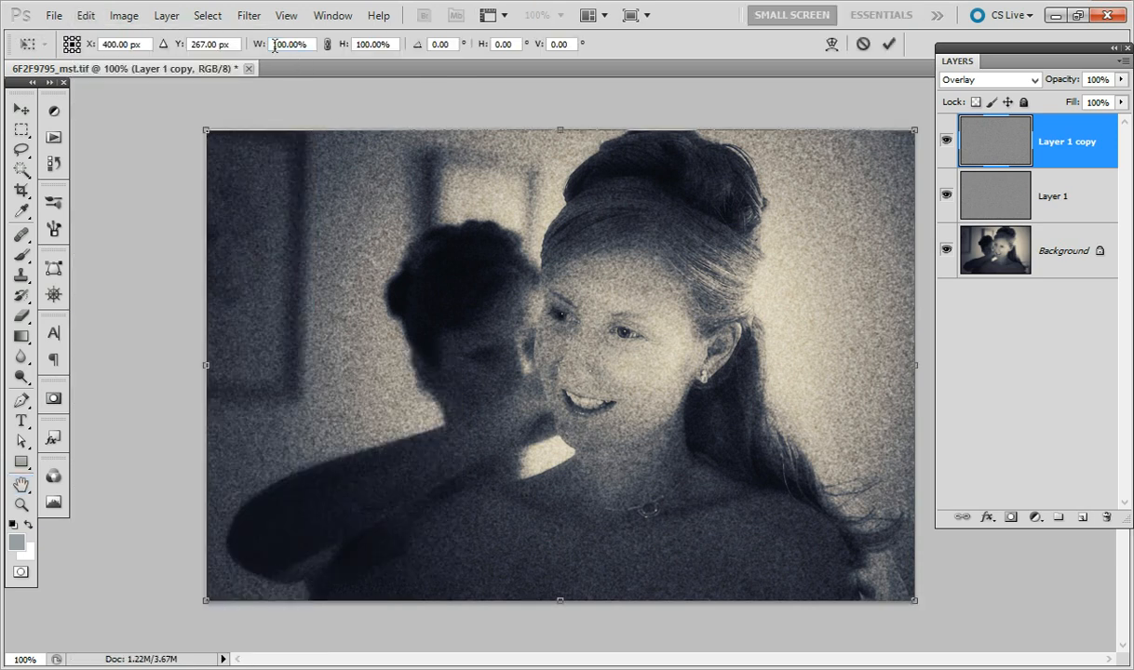
pyautogui.click(291, 44)
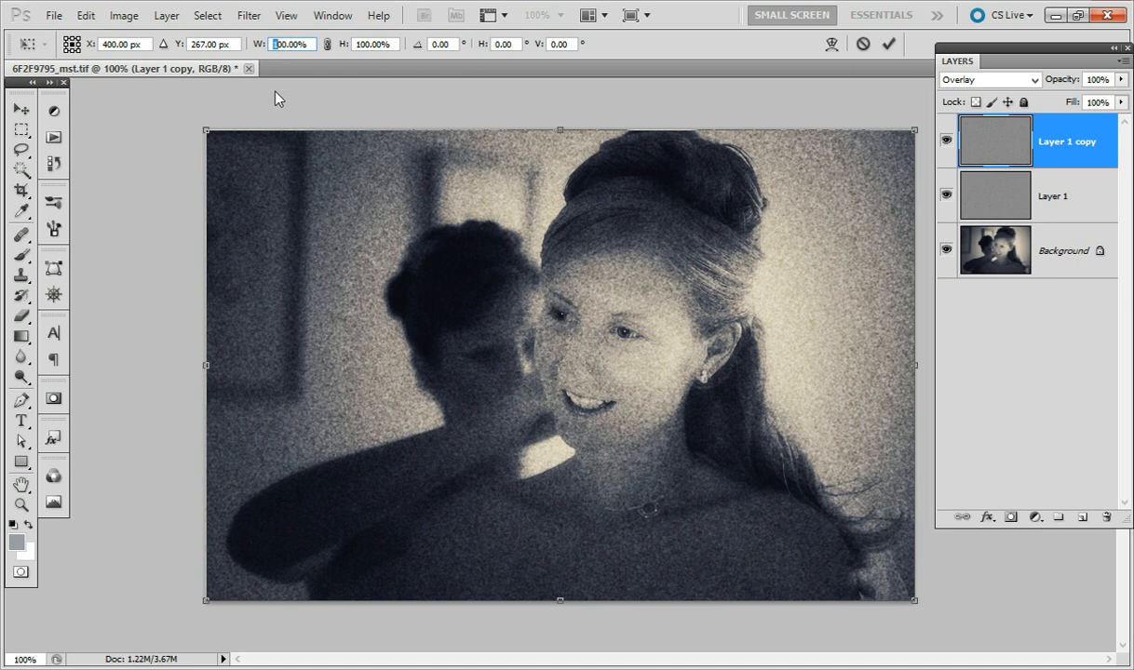
pyautogui.write('200.00%')
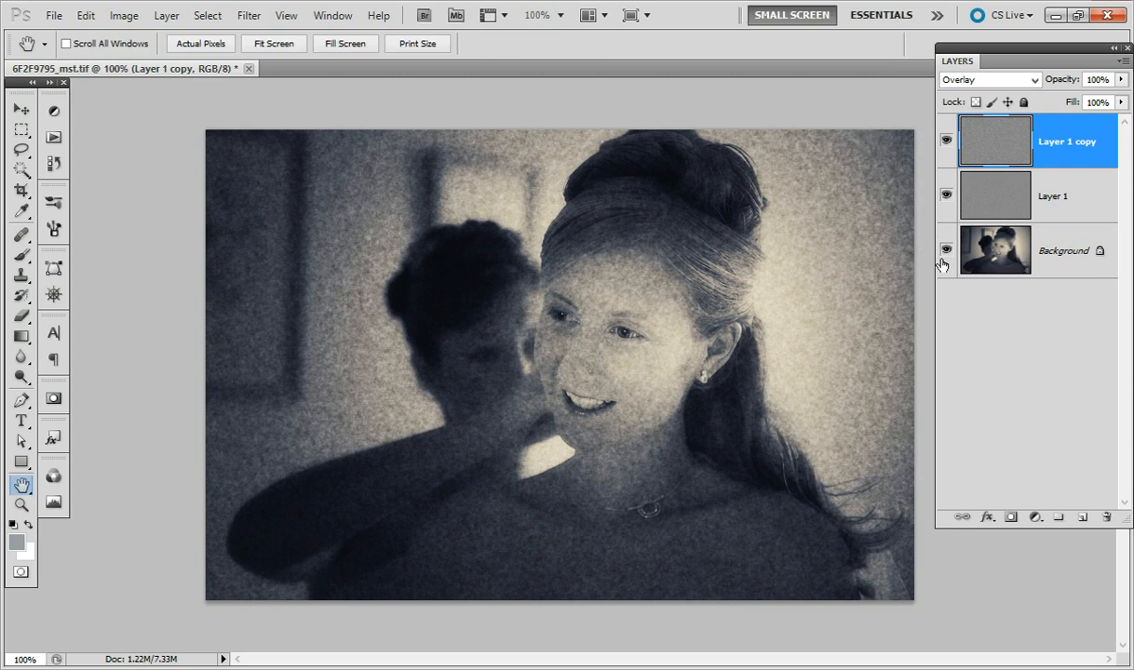
# Rename the enlarged copy 'Grain for Darks', preview its grain alone, then restore the portrait
pyautogui.click(946, 251)
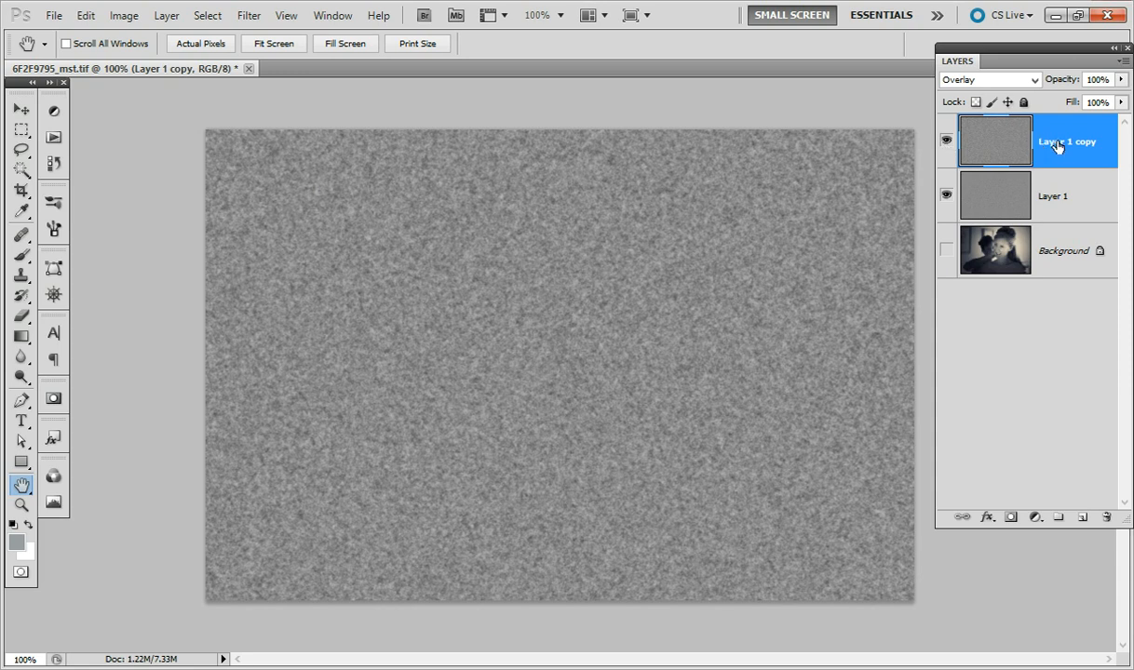
pyautogui.doubleClick(1068, 140)
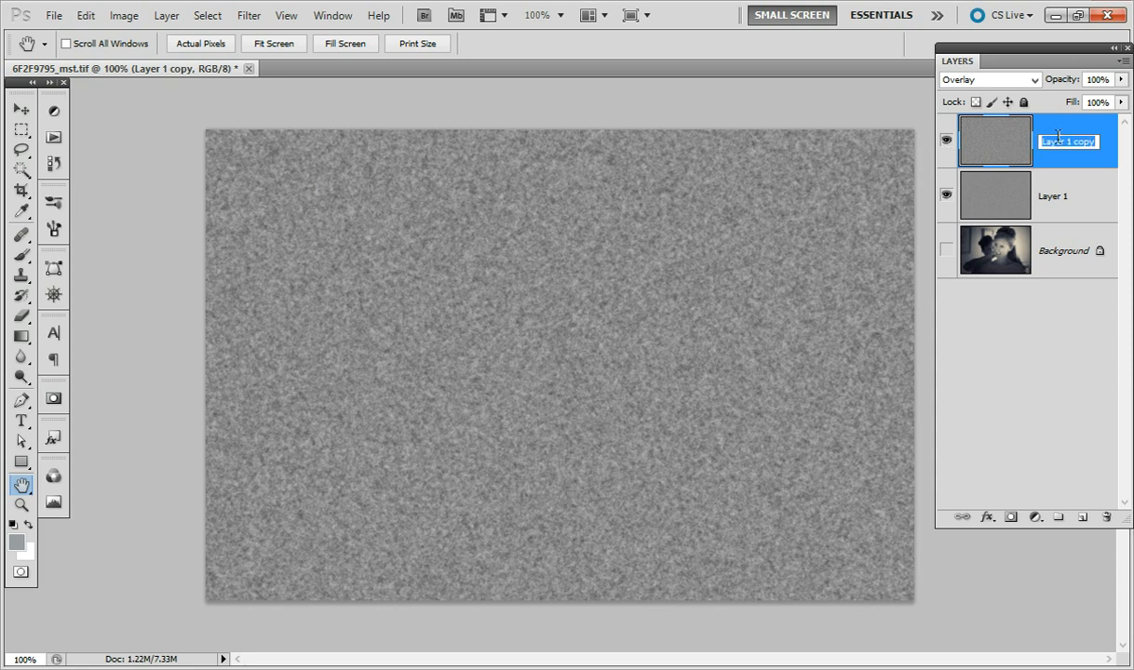
pyautogui.write('Grain for Darks')
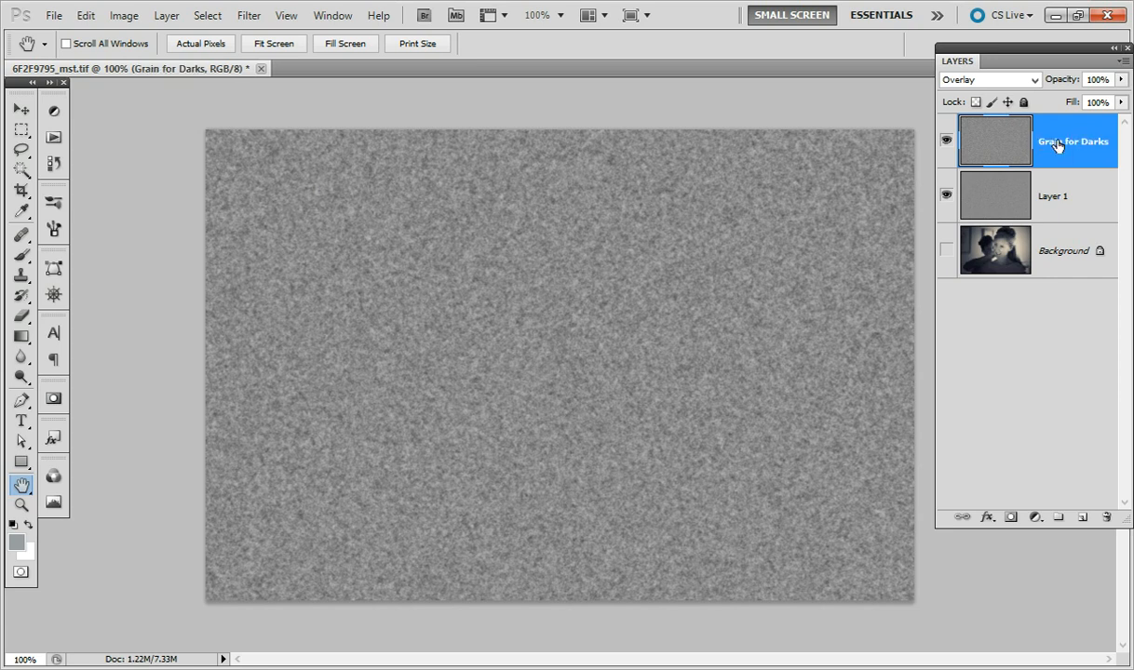
pyautogui.click(947, 141)
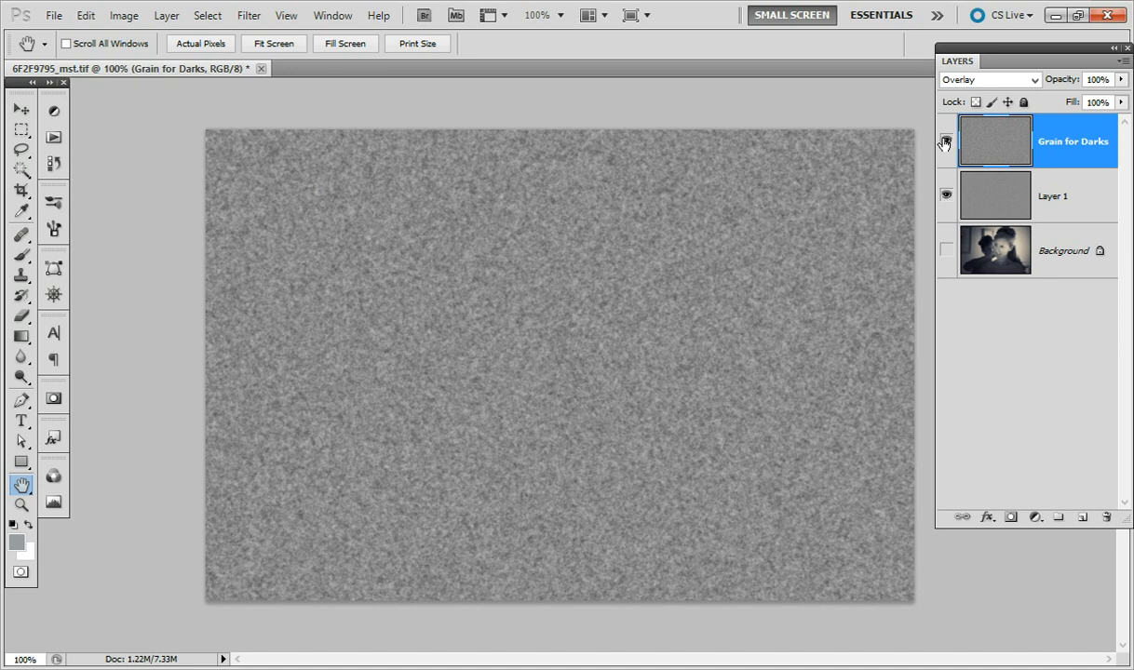
pyautogui.click(945, 141)
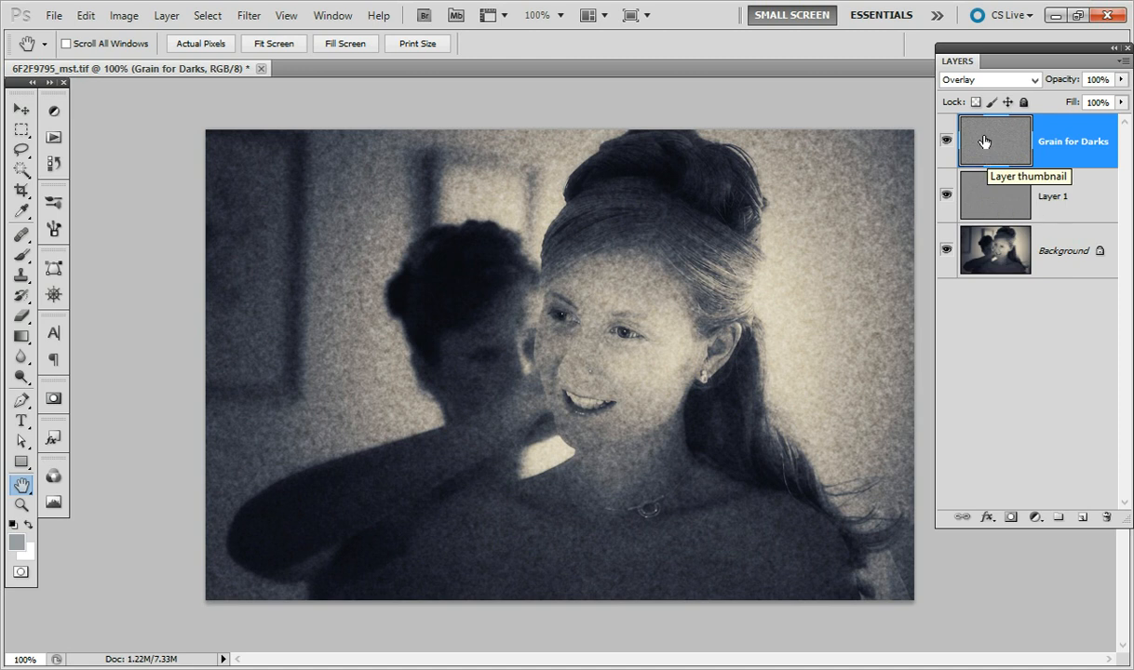
pyautogui.moveTo(982, 142)
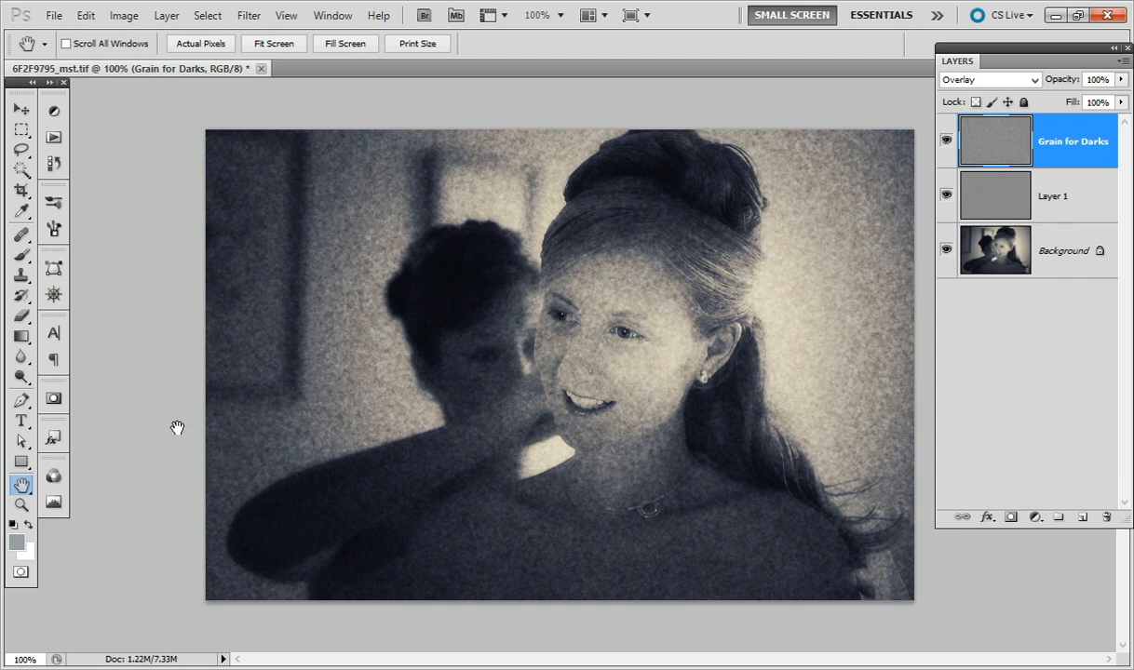
# Open the Channels panel and float Channels and Histogram as separate panels
pyautogui.click(53, 476)
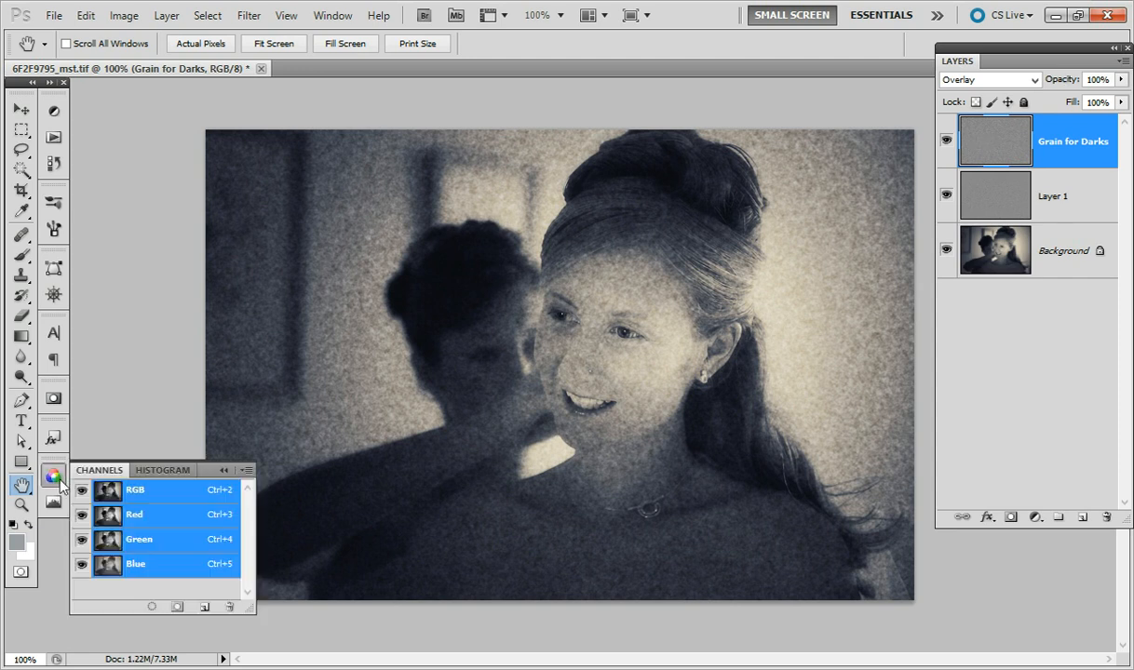
pyautogui.moveTo(98, 470); pyautogui.dragTo(120, 282)
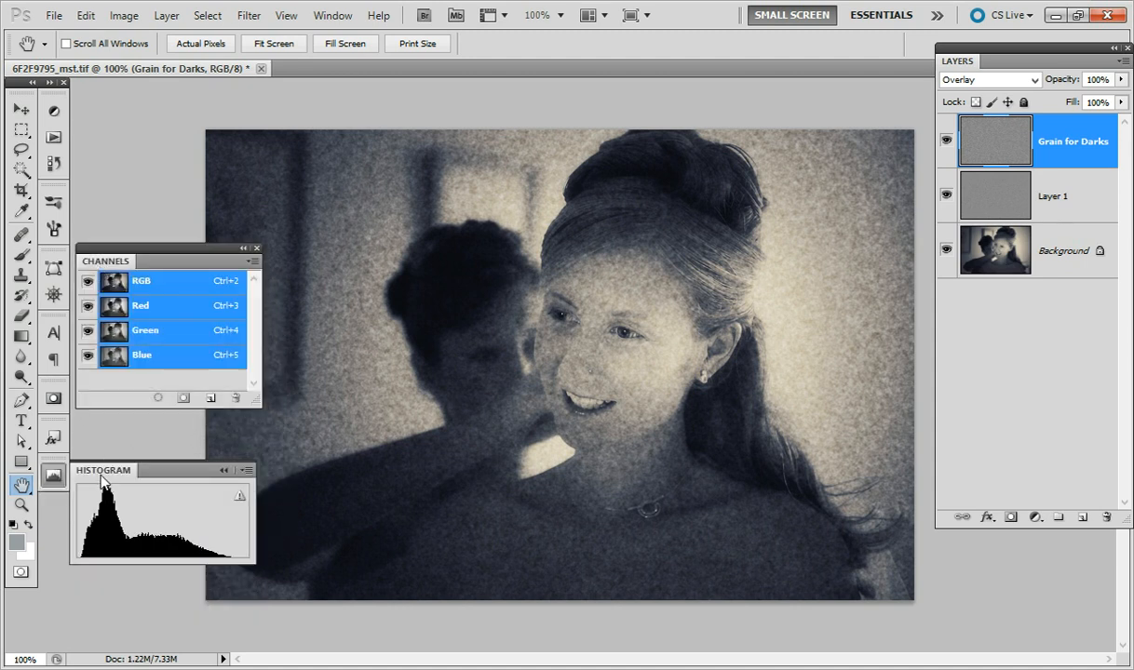
pyautogui.moveTo(103, 469); pyautogui.dragTo(150, 435)
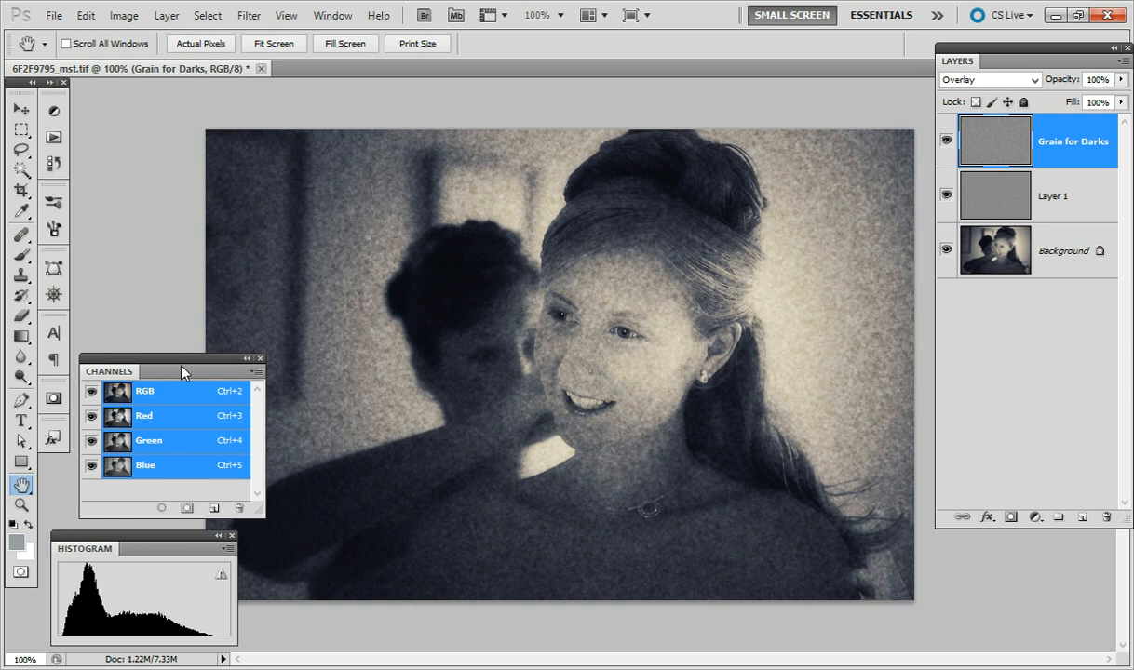
pyautogui.moveTo(192, 378)
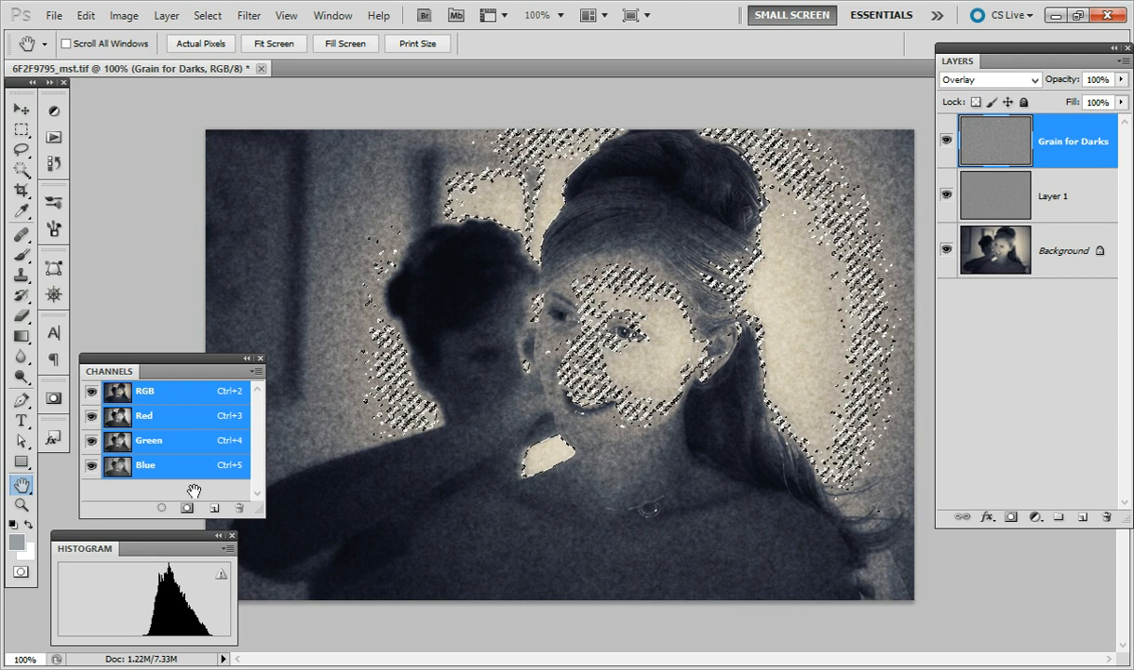
# Invert the luminosity selection with Select > Inverse so the shadows are selected
pyautogui.click(207, 15)
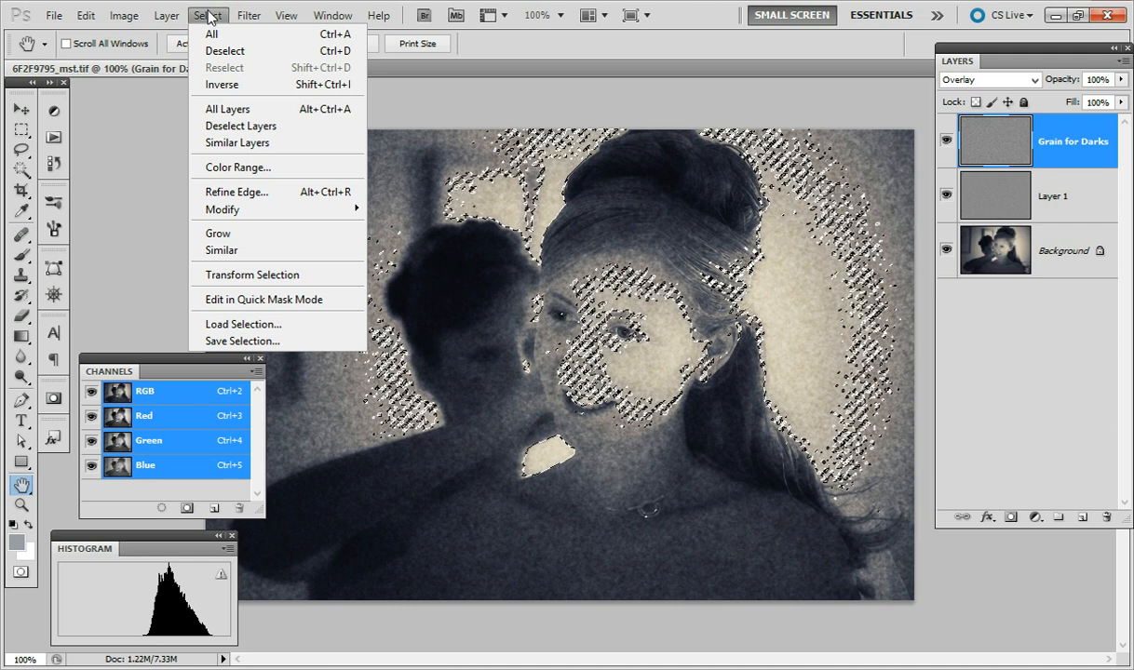
pyautogui.moveTo(222, 85)
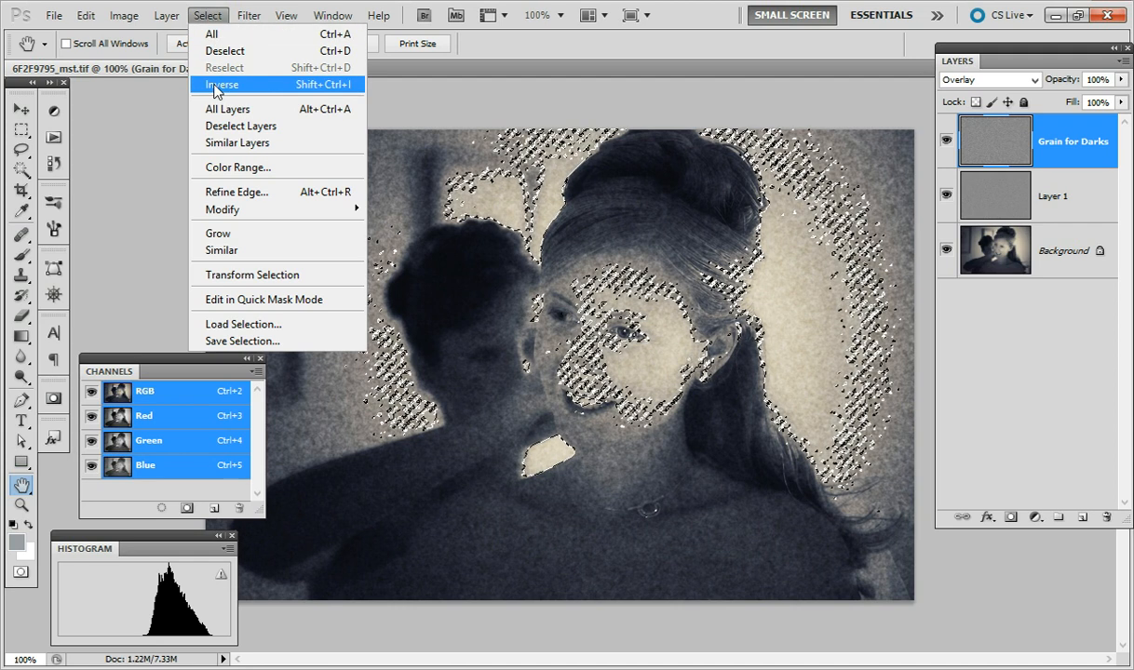
pyautogui.moveTo(301, 92)
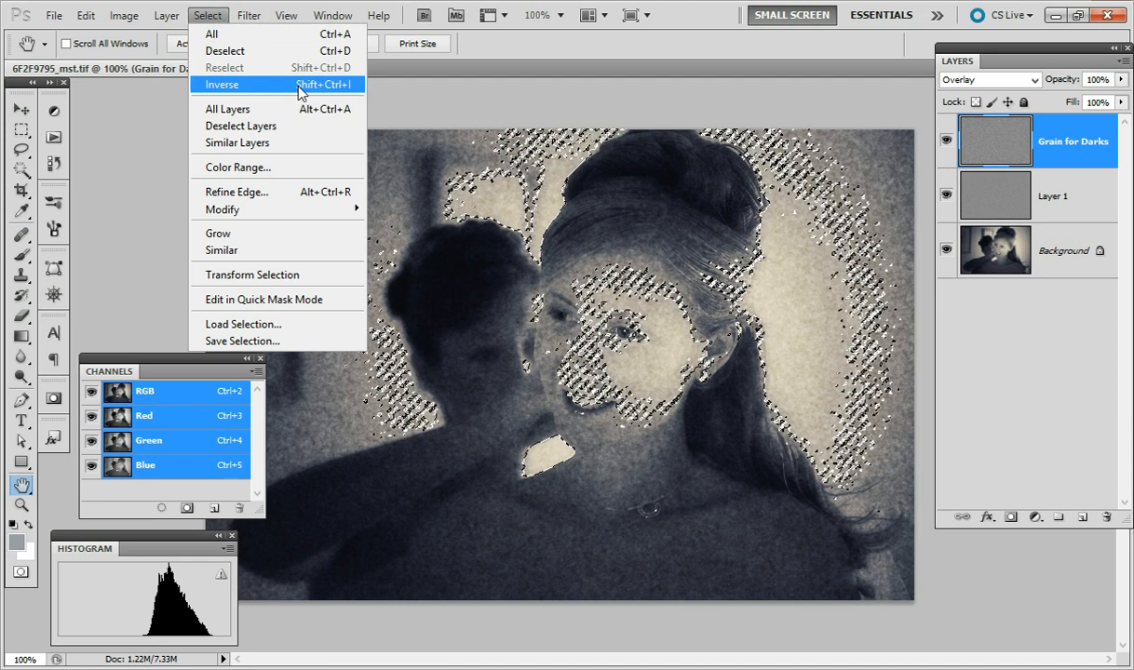
pyautogui.click(222, 85)
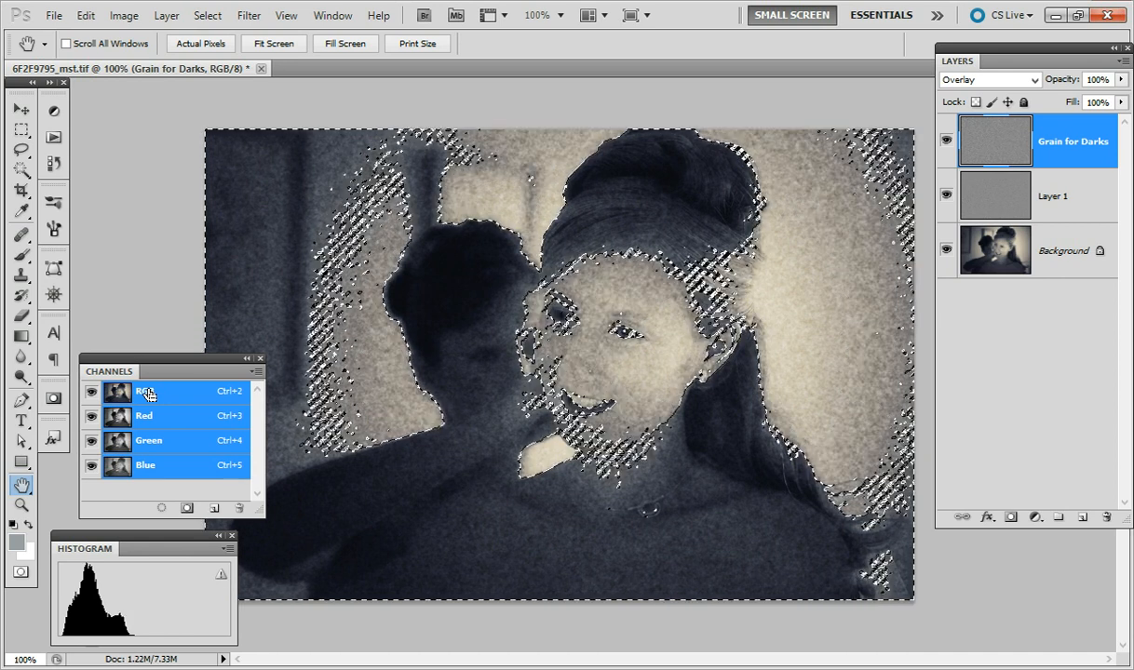
pyautogui.click(144, 391)
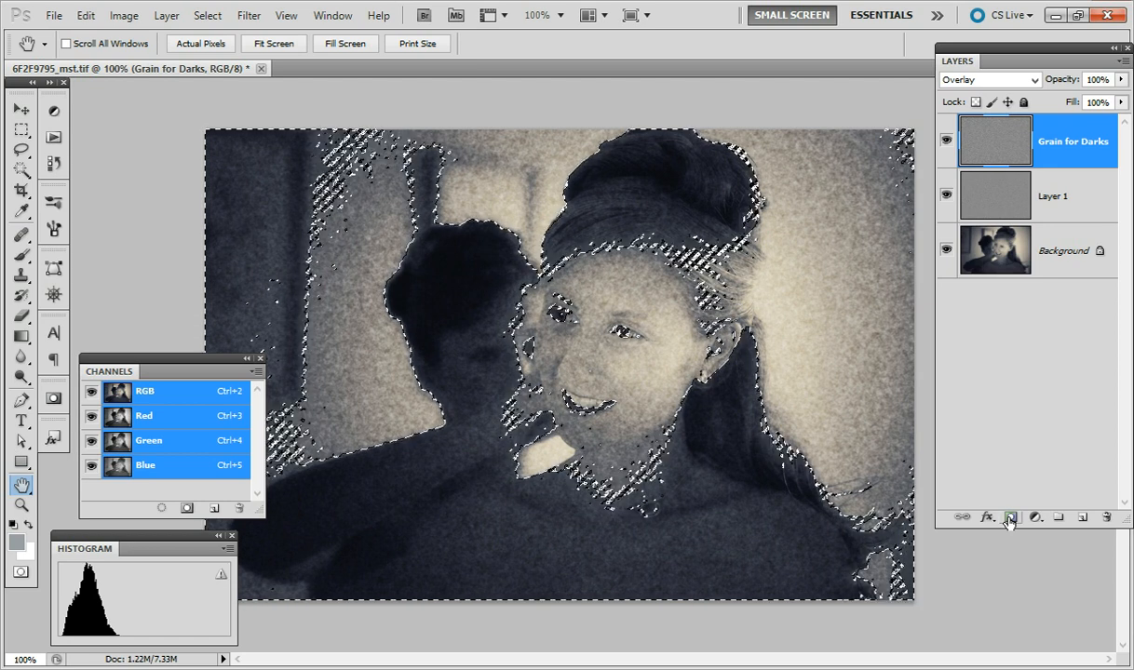
# Add a layer mask from the shadow selection to Grain for Darks and keep it enabled
pyautogui.click(1010, 518)
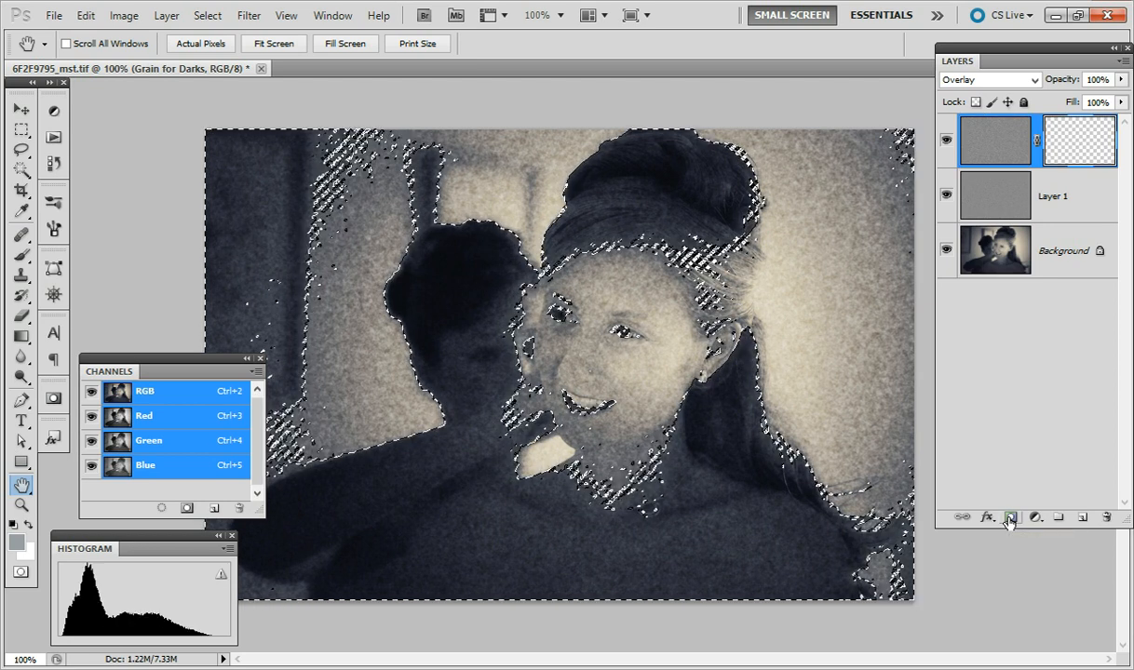
pyautogui.click(1010, 517)
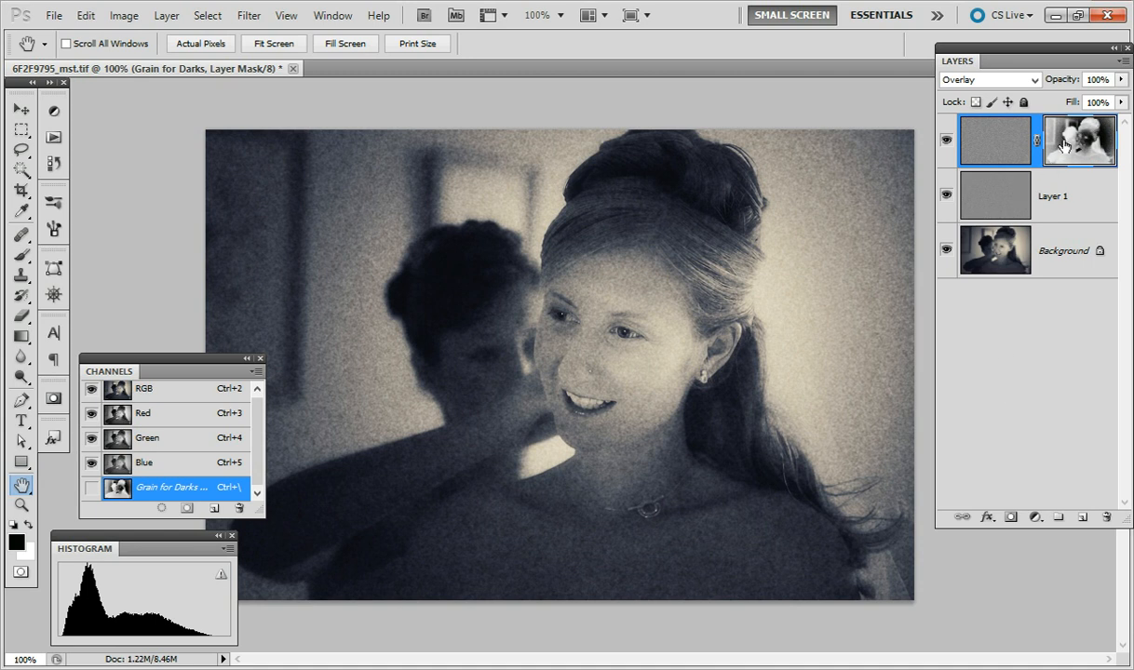
pyautogui.moveTo(996, 141)
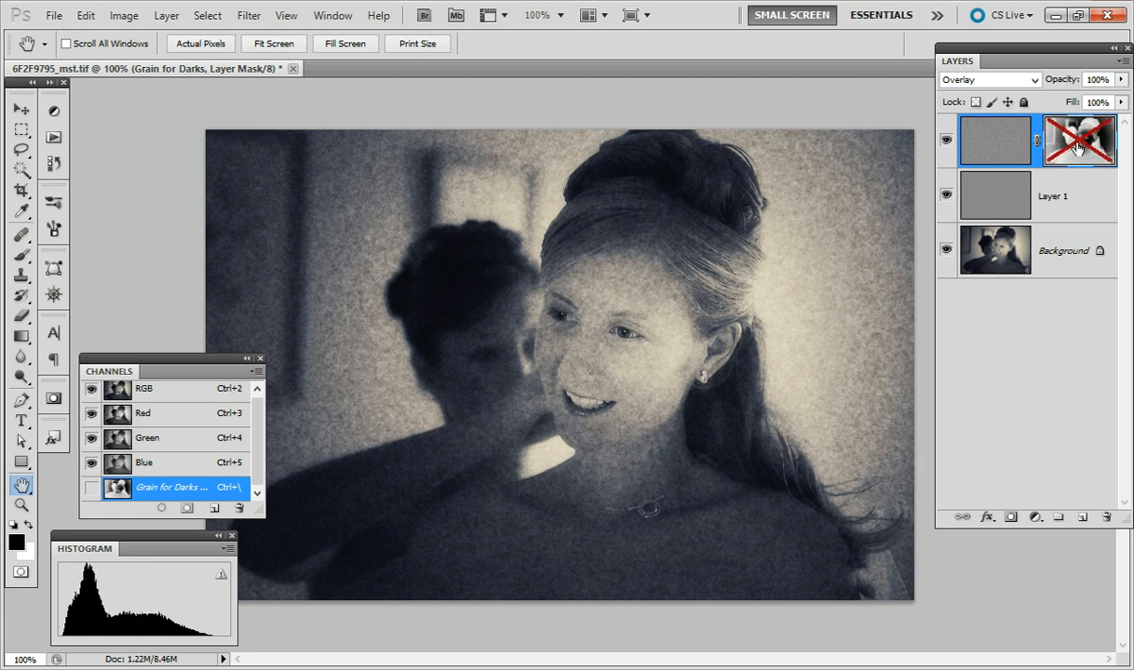
pyautogui.moveTo(1078, 140)
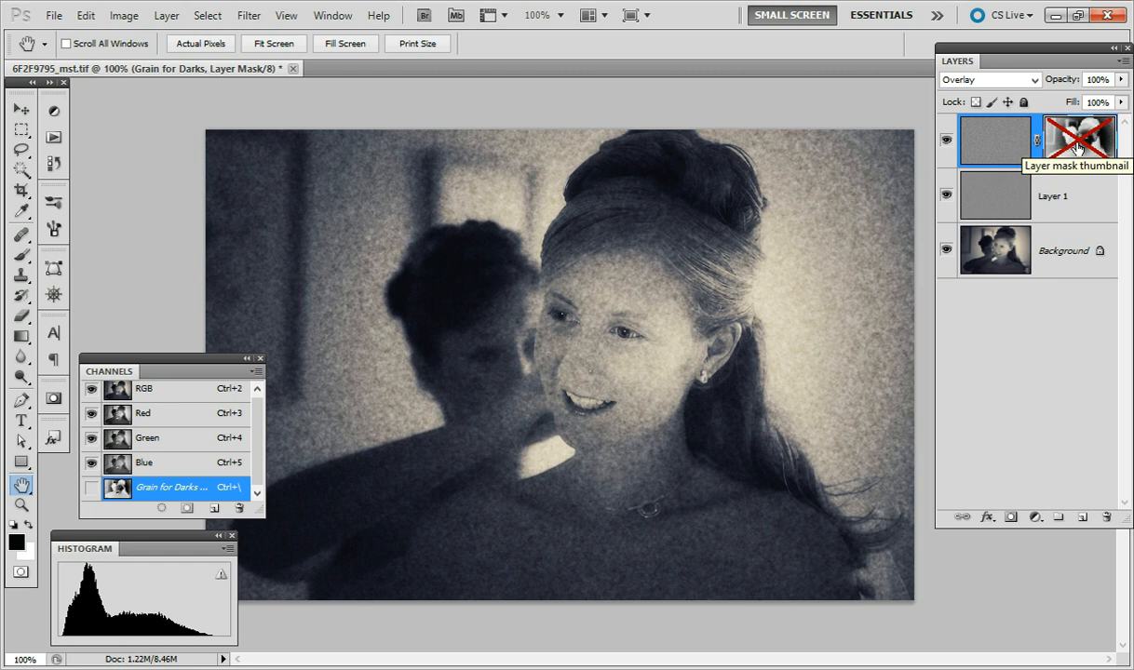
pyautogui.click(1079, 139)
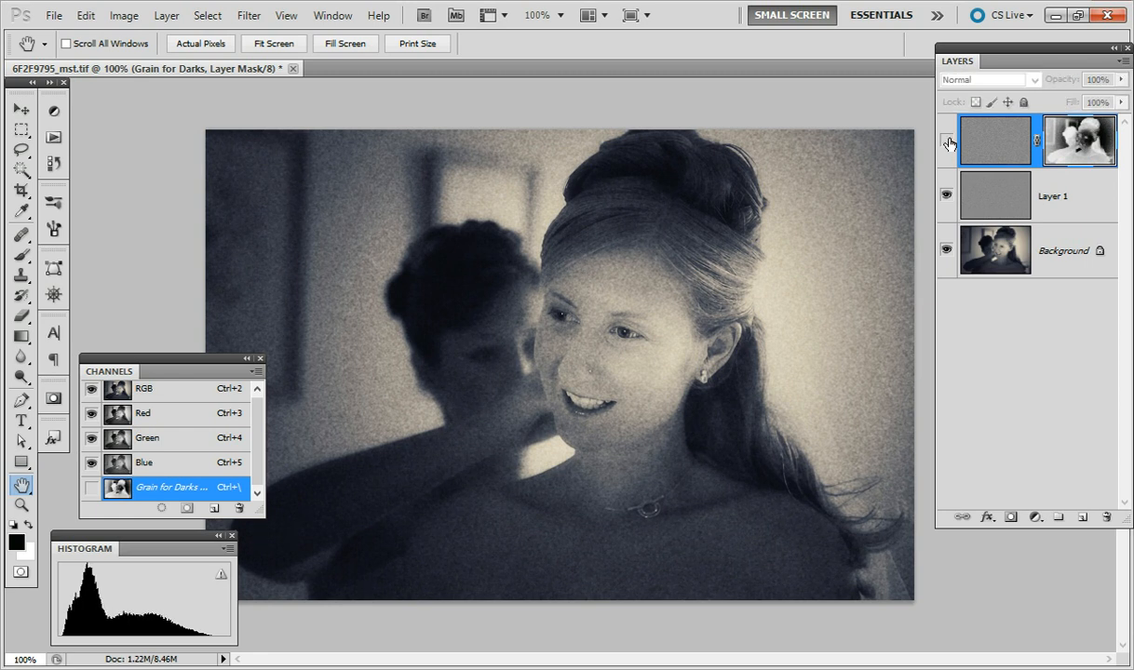
# Toggle Grain for Darks visibility to compare, then target its layer pixels instead of the mask
pyautogui.click(947, 141)
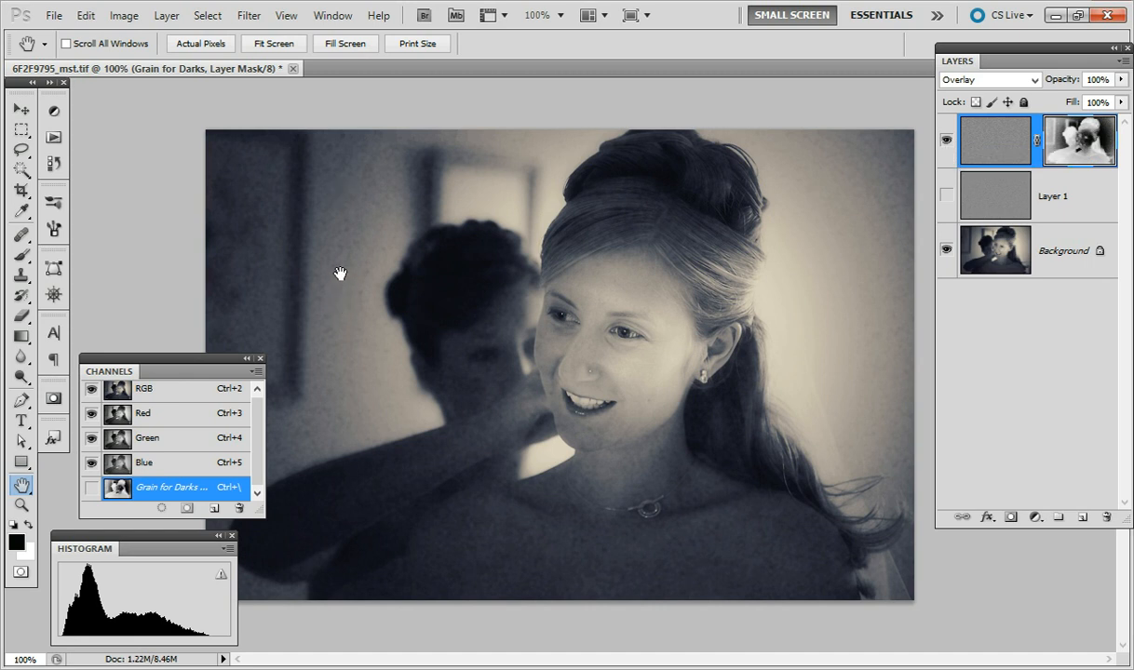
pyautogui.moveTo(915, 193)
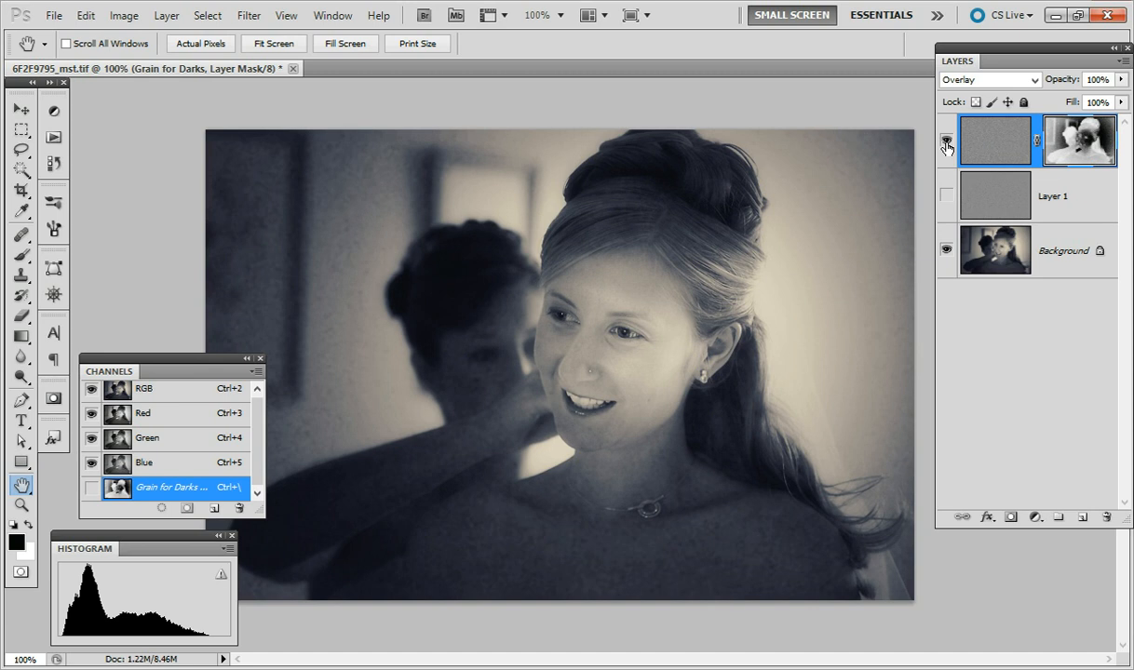
pyautogui.moveTo(946, 144)
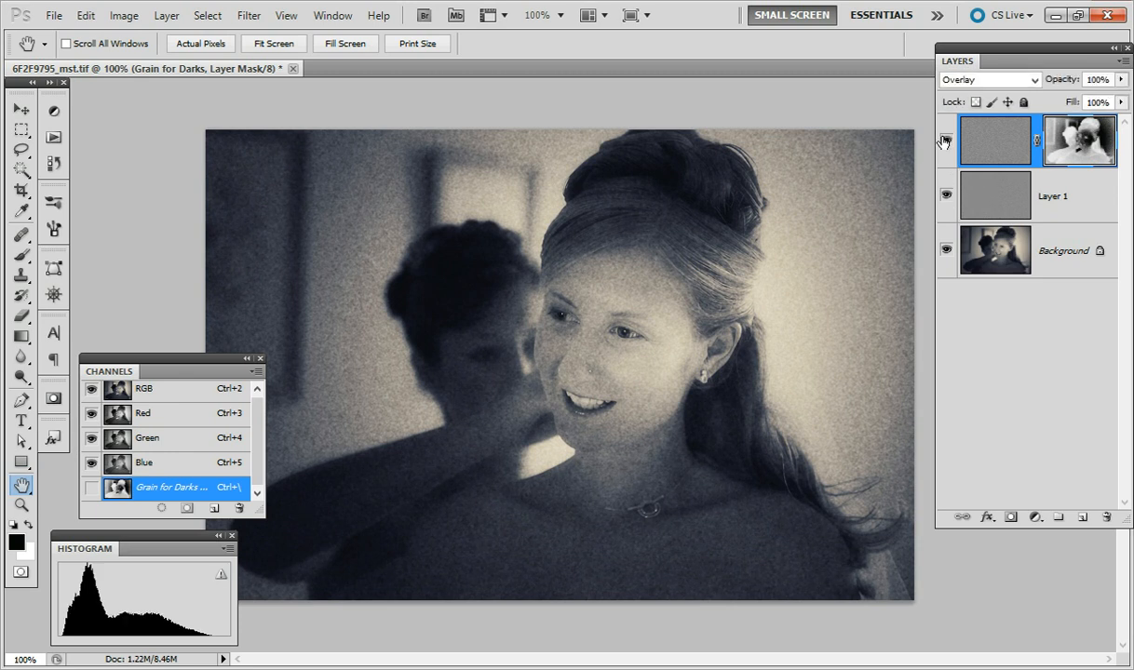
pyautogui.moveTo(987, 157)
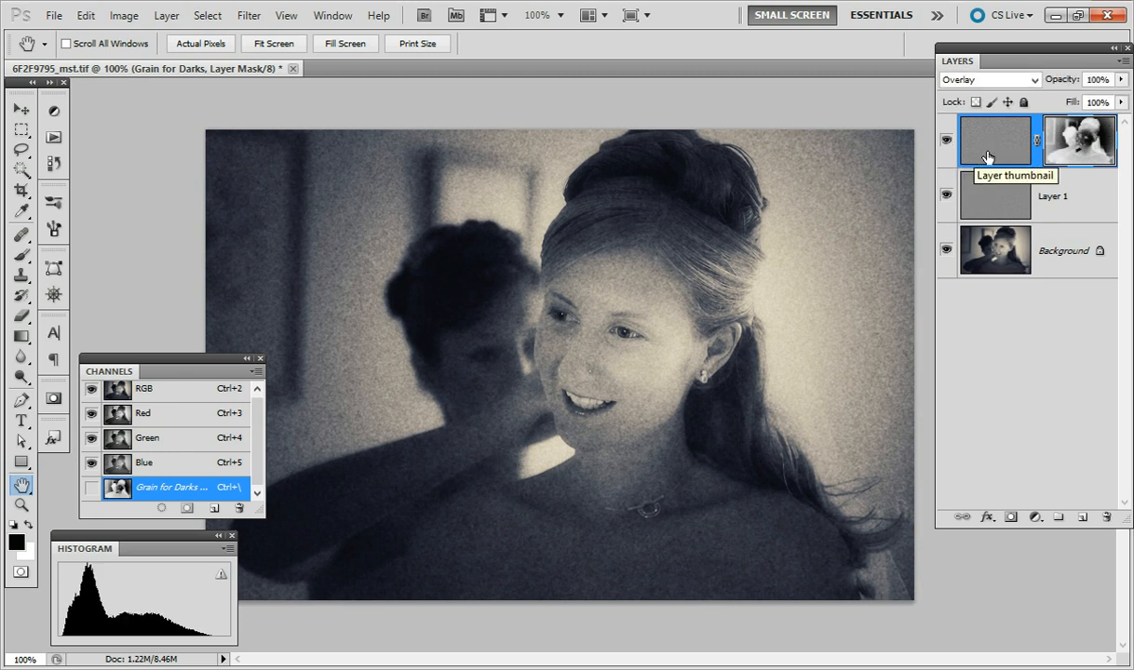
pyautogui.click(145, 390)
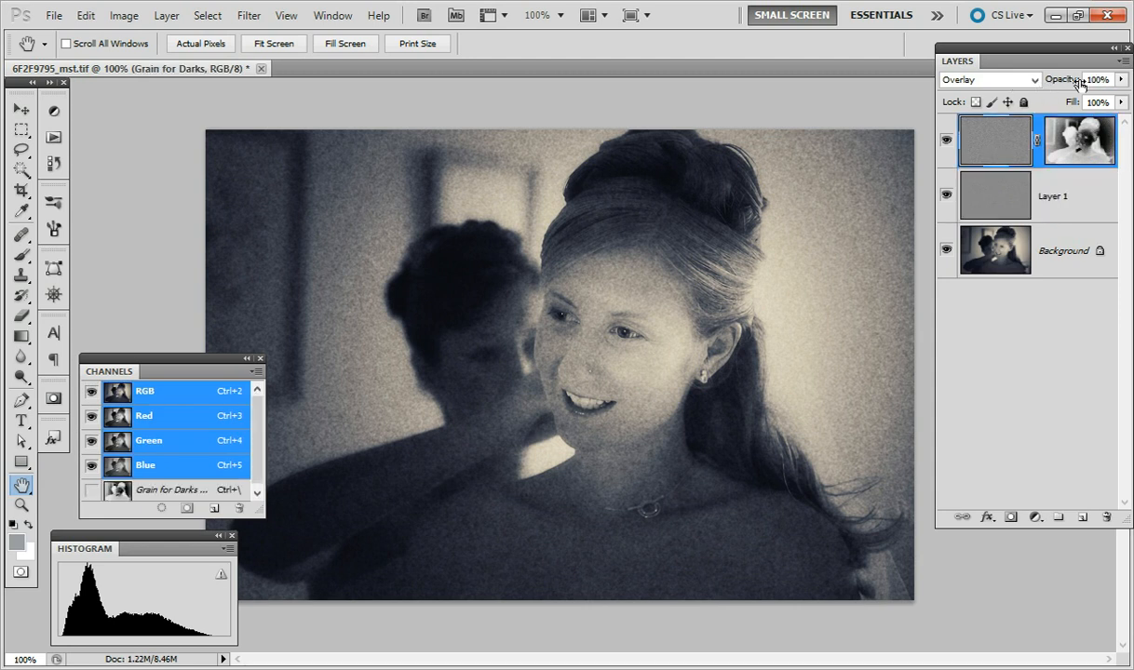
# Set Layer 1 to 81% opacity, group both grain layers, and rename the group 'grain'
pyautogui.click(1053, 196)
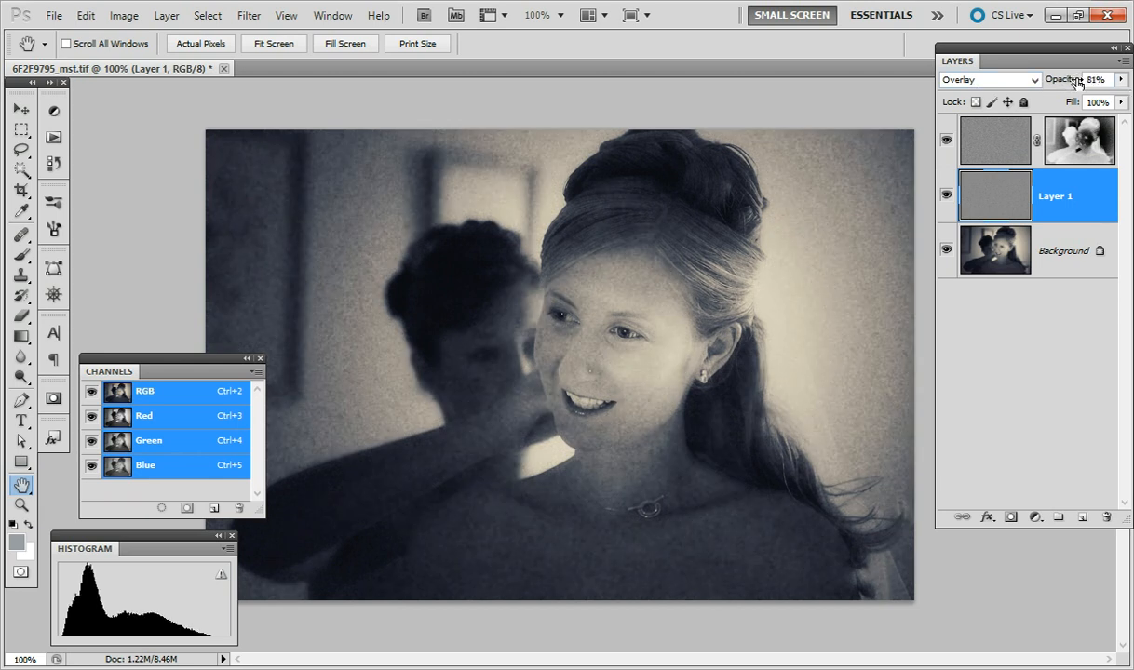
pyautogui.click(995, 140)
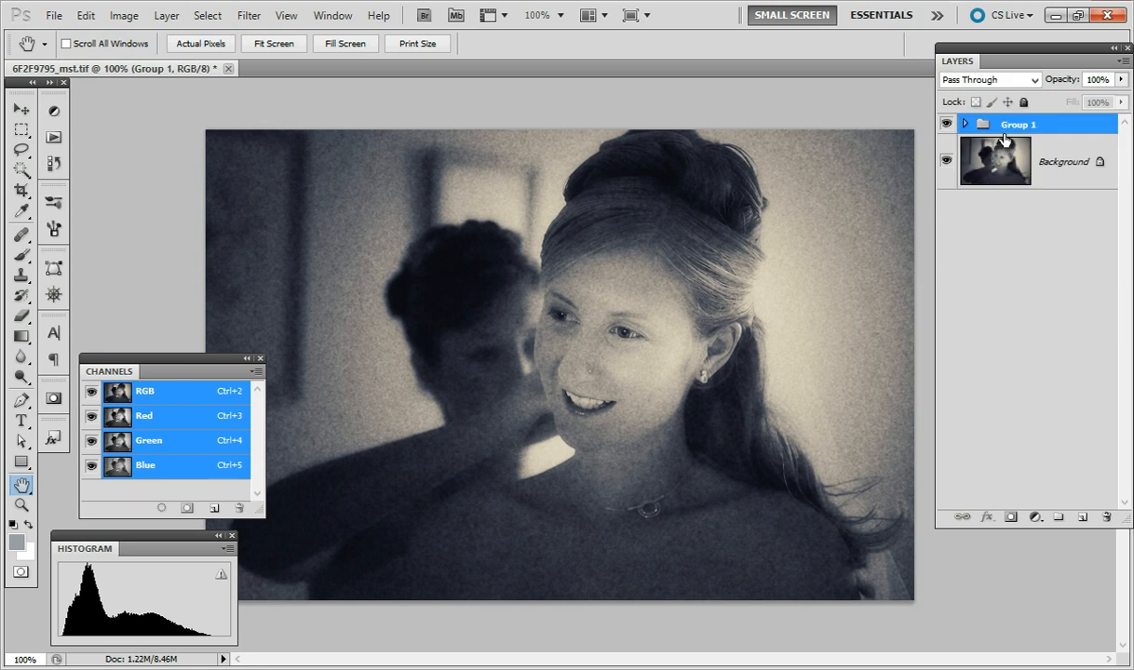
pyautogui.doubleClick(1017, 124)
pyautogui.write('grain')
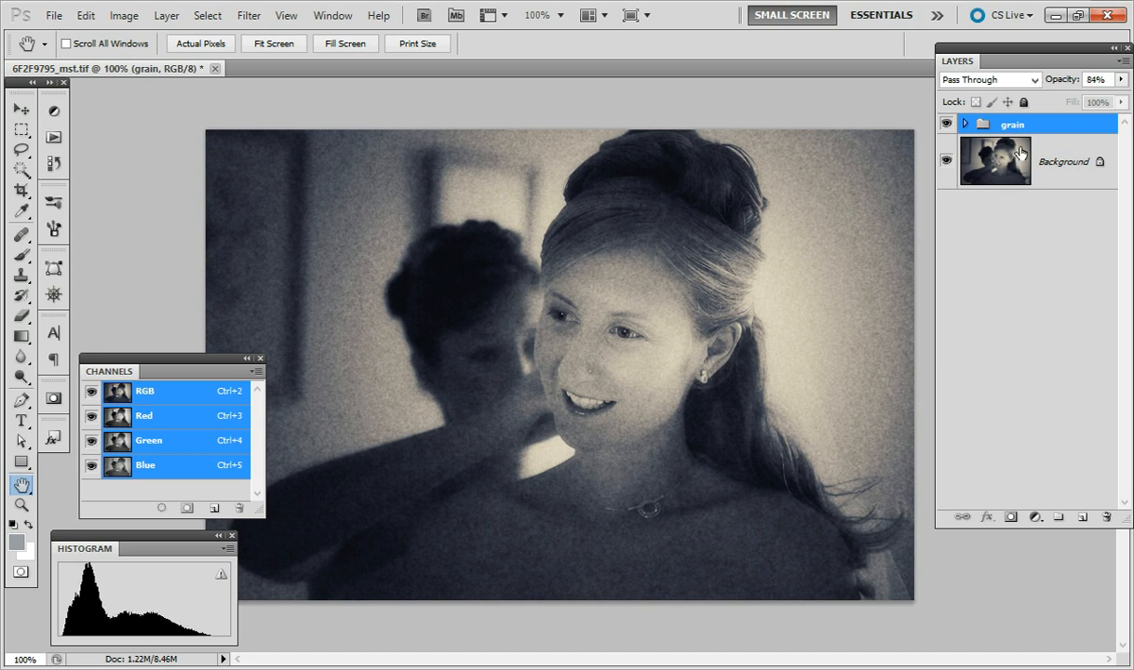
pyautogui.moveTo(994, 161)
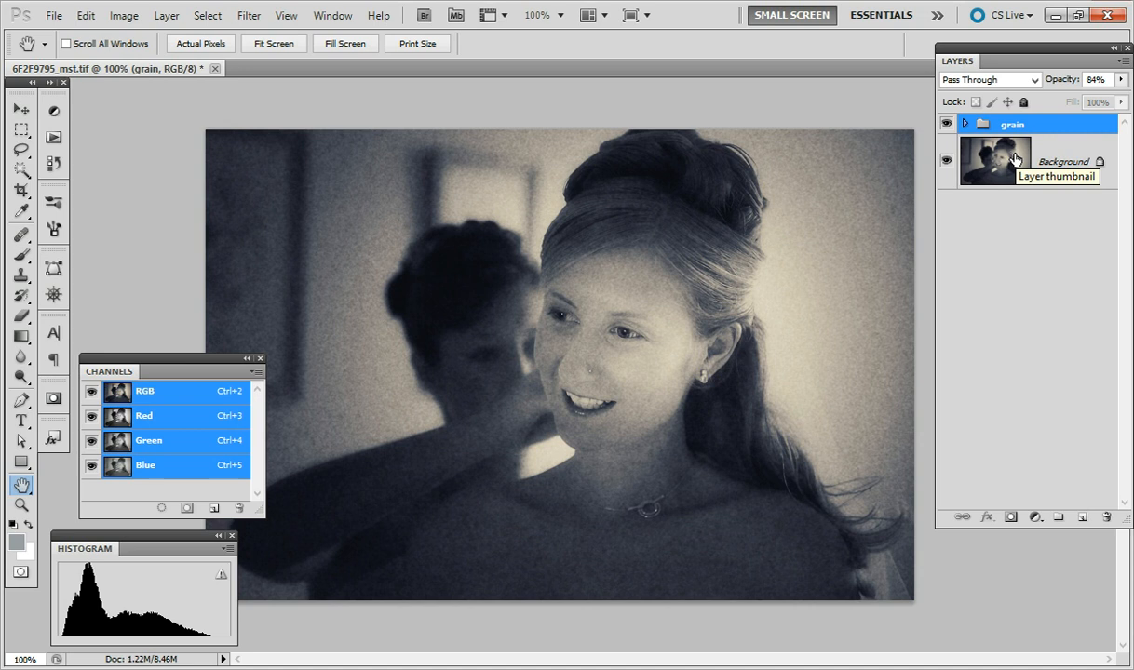